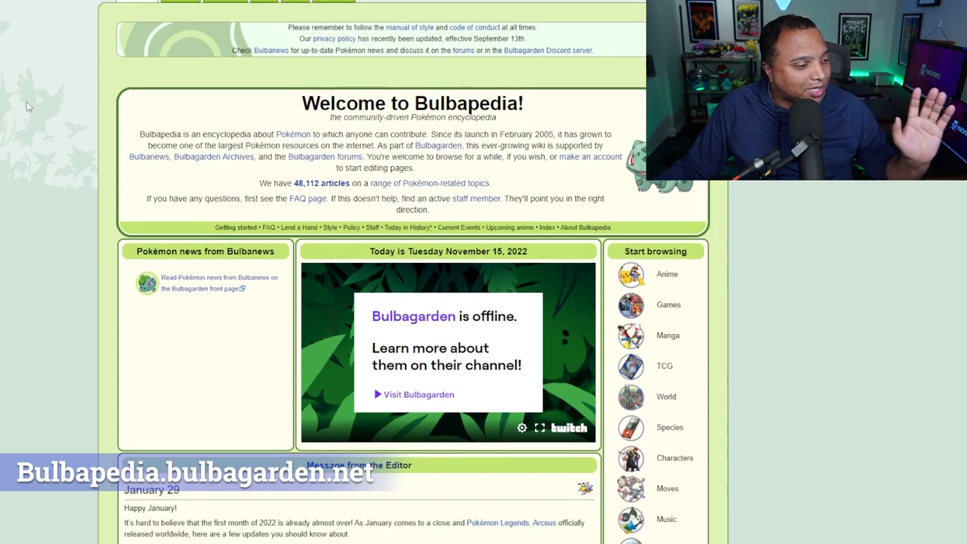
- Go down the Breloom article past Biology, anime appearances and game data to its base stats table
scroll("down", 3)
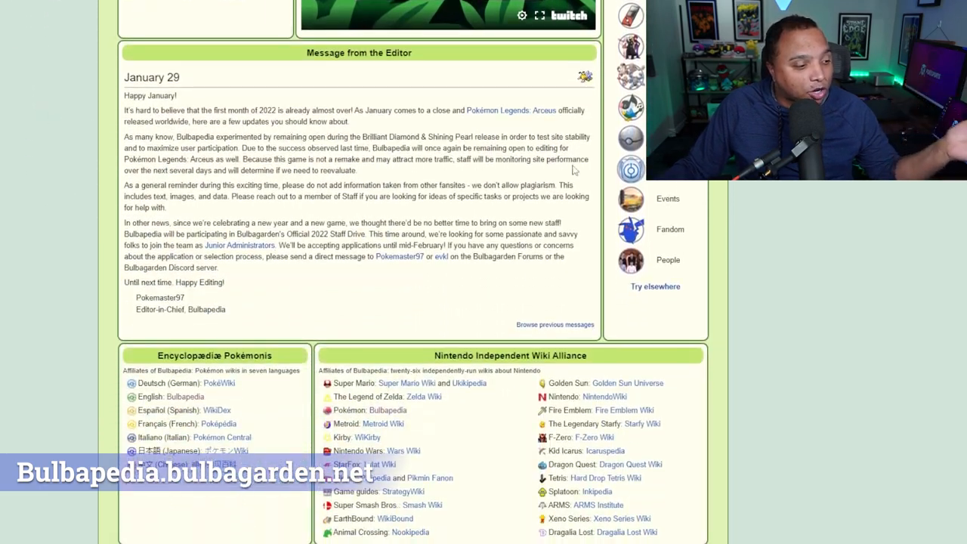
scroll("up", 3)
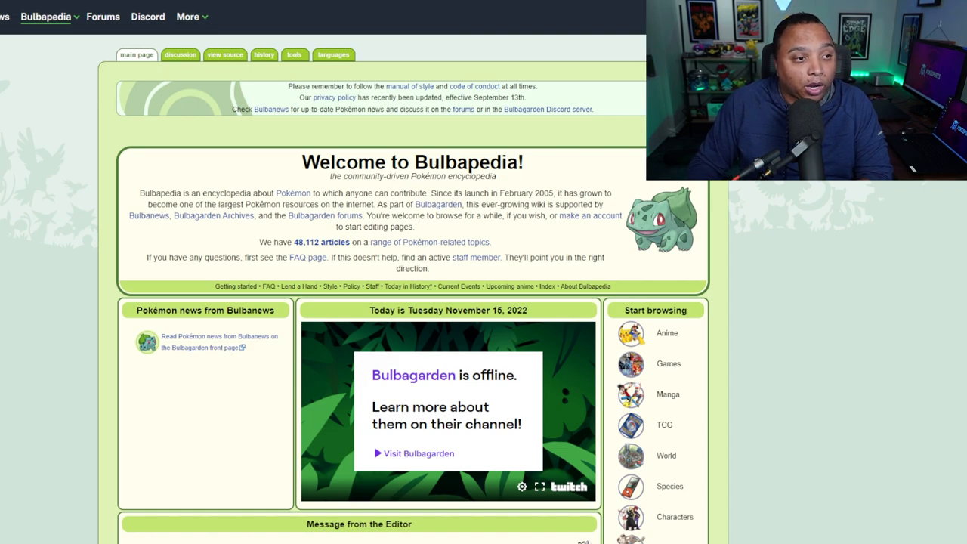
mouse_move(405, 272)
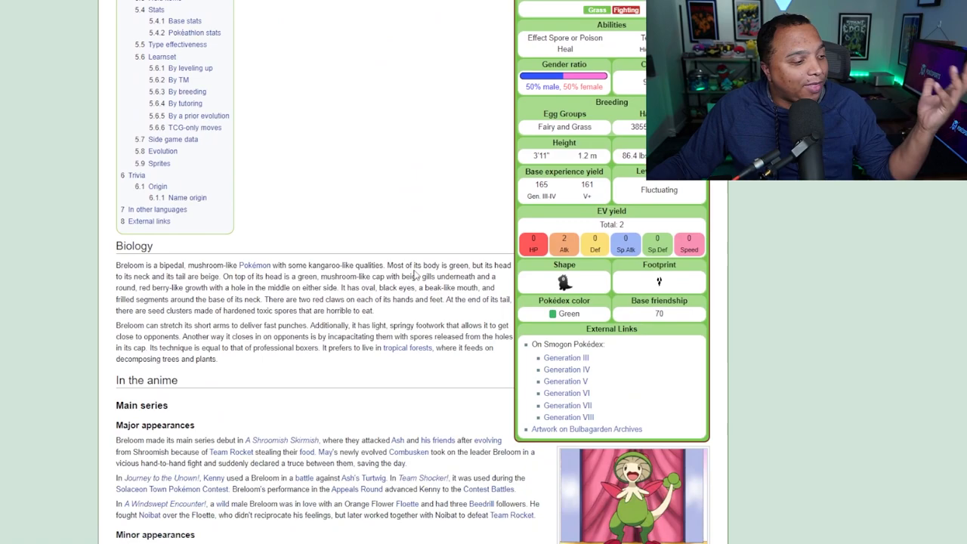
scroll("down", 3)
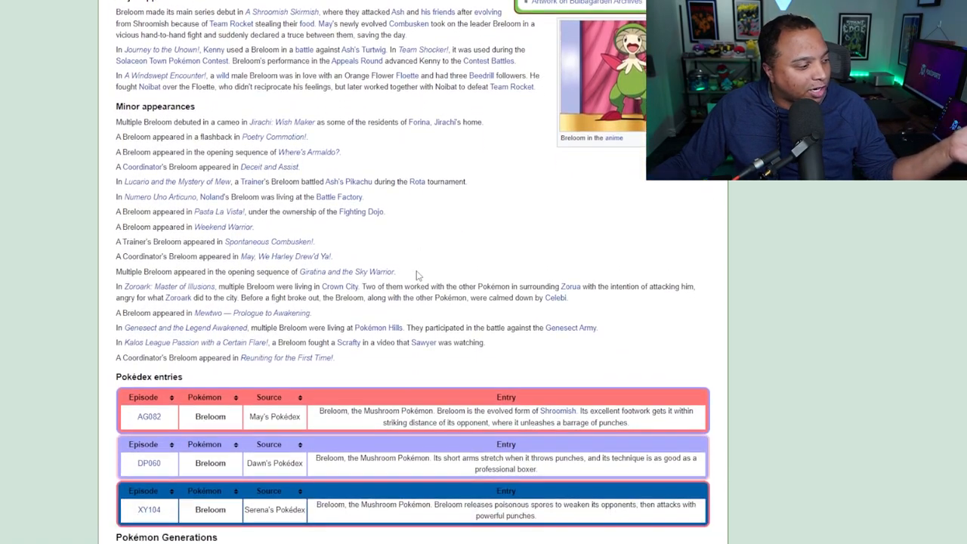
scroll("down", 3)
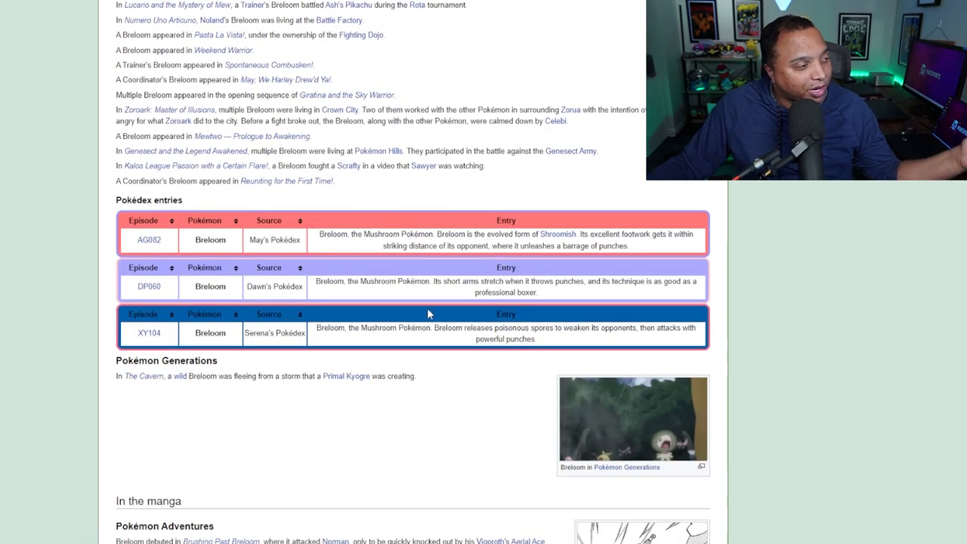
scroll("up", 3)
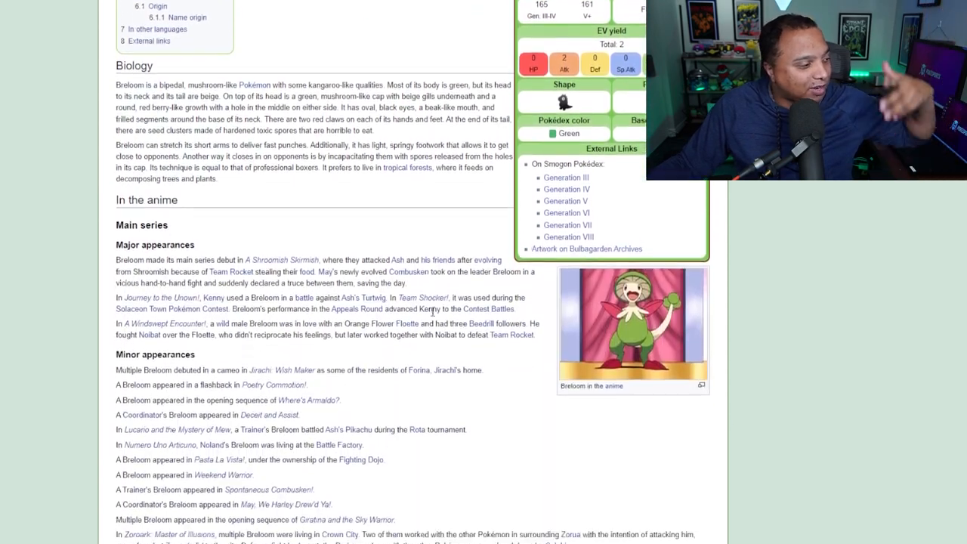
scroll("down", 3)
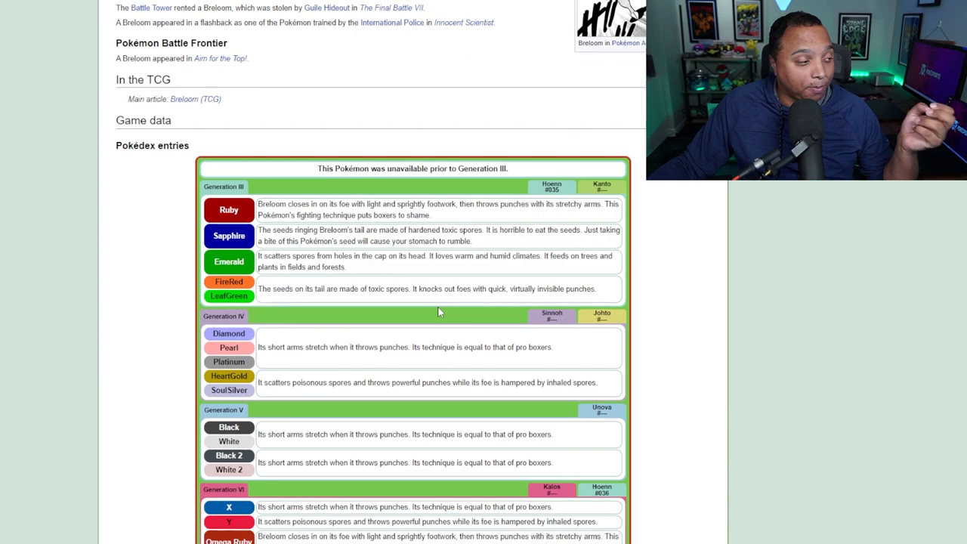
scroll("down", 3)
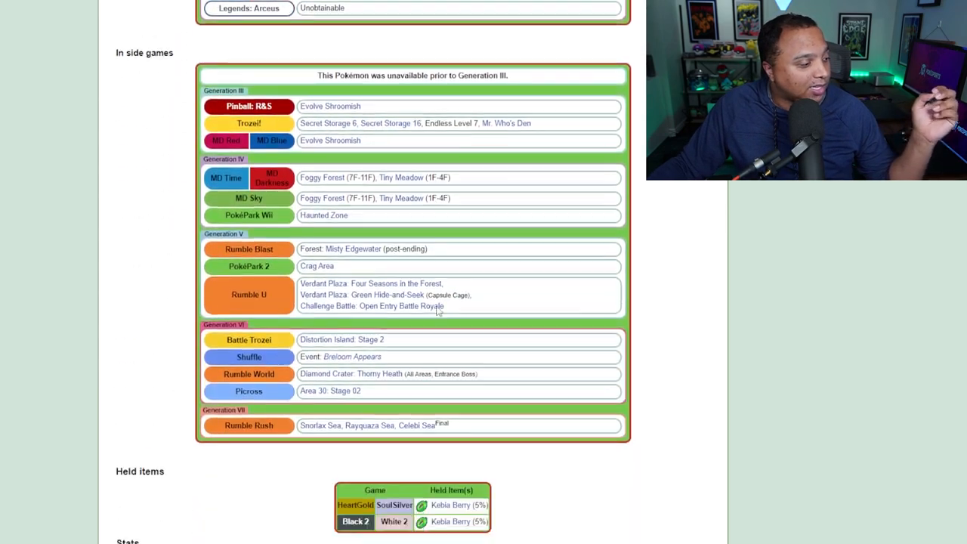
scroll("down", 3)
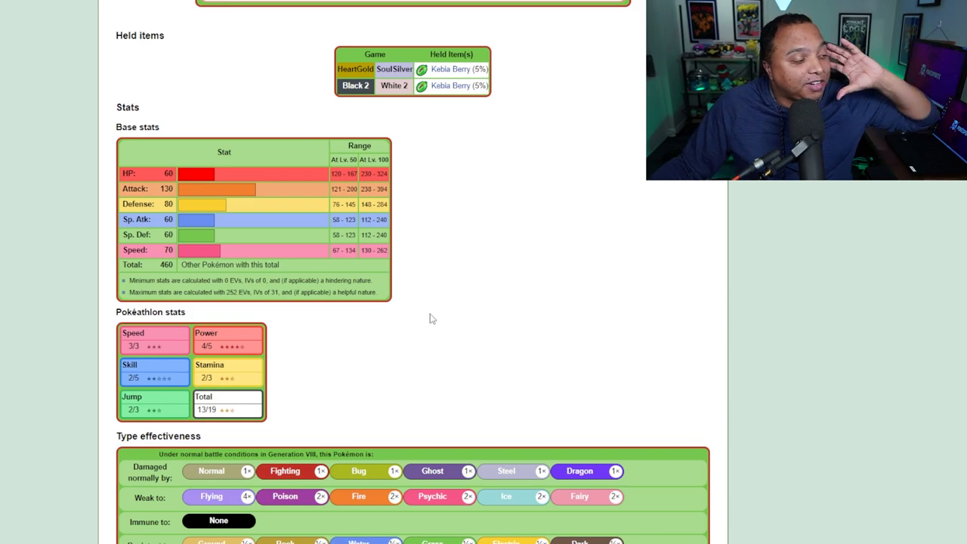
- Review Breloom's type effectiveness and its Generation VIII level-up learnset
scroll("down", 3)
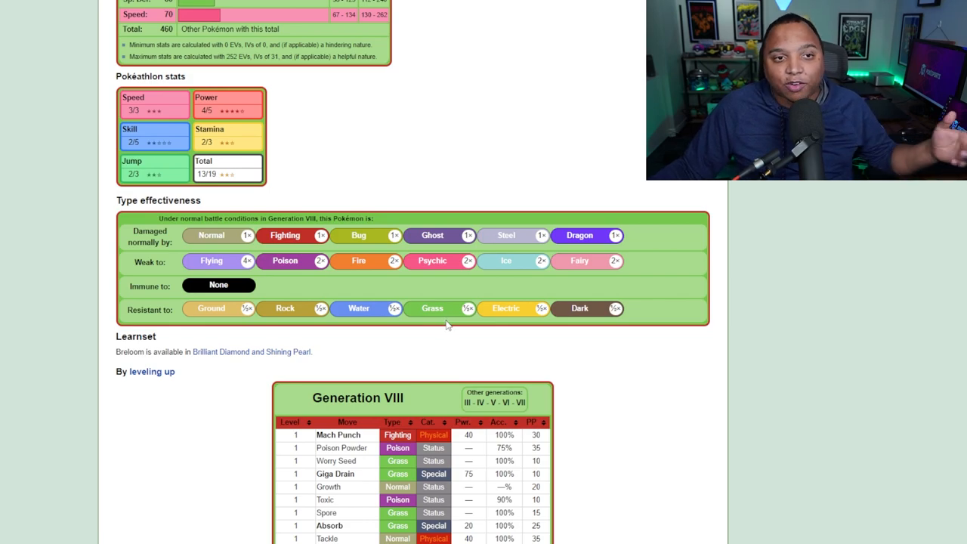
mouse_move(450, 316)
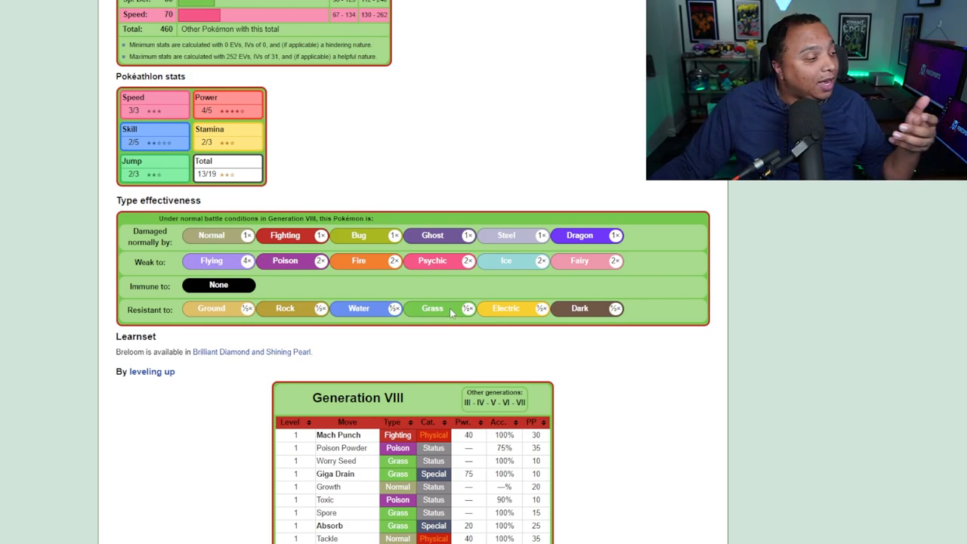
mouse_move(604, 290)
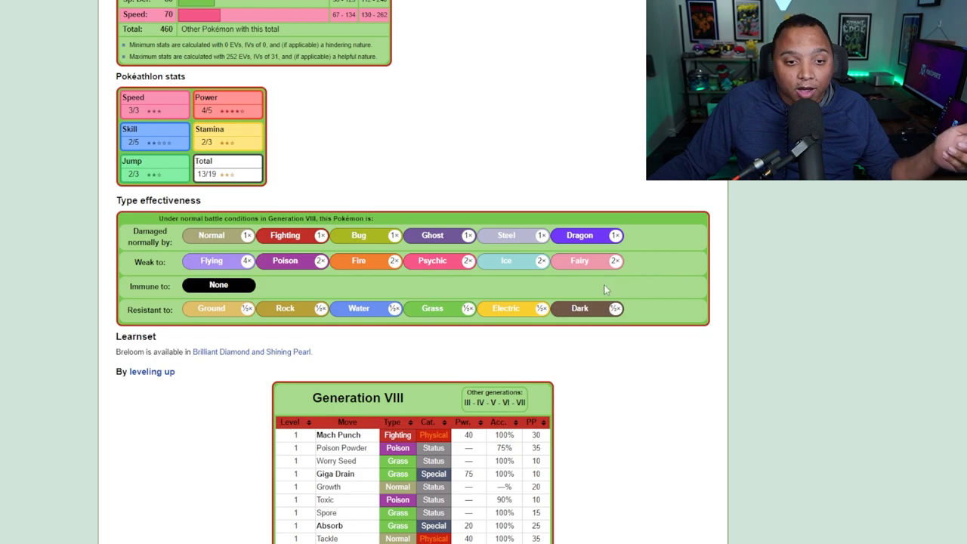
mouse_move(675, 285)
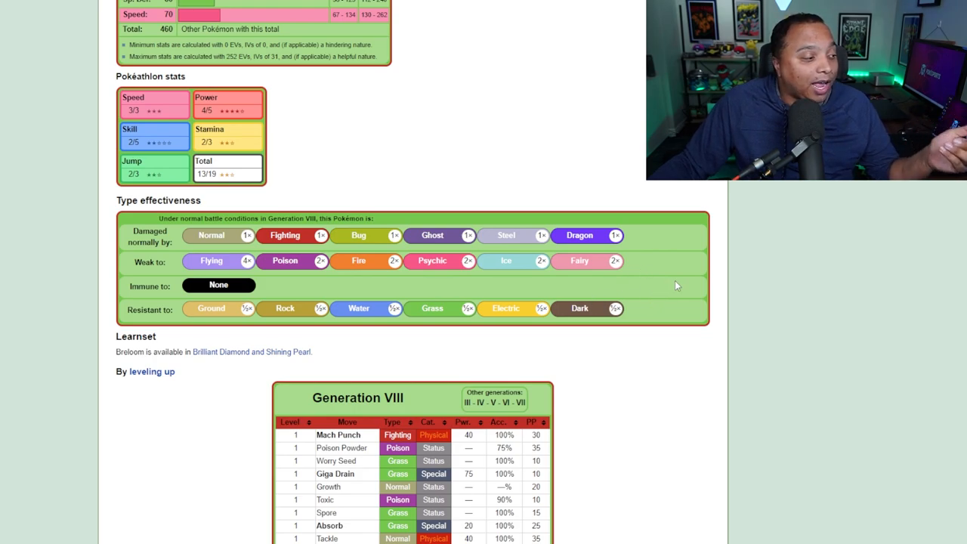
mouse_move(674, 292)
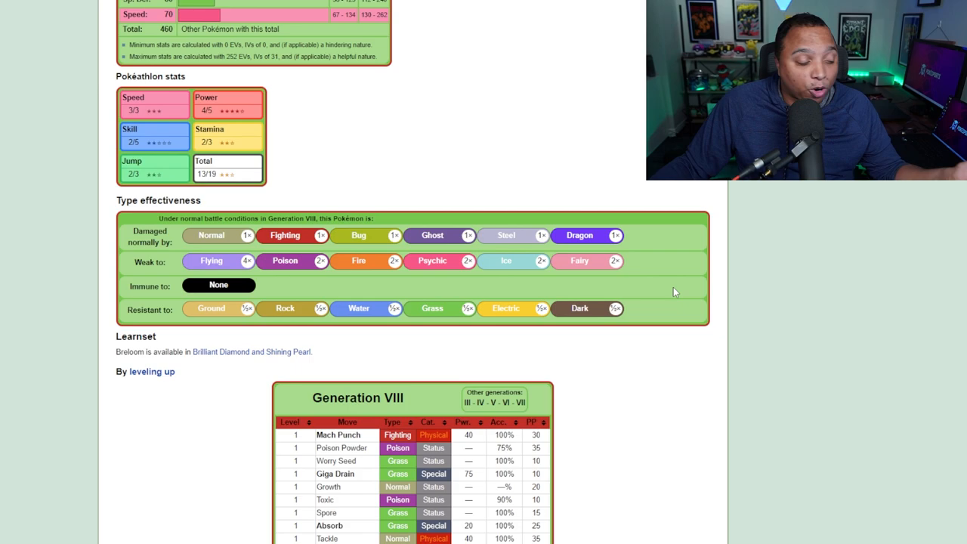
scroll("down", 3)
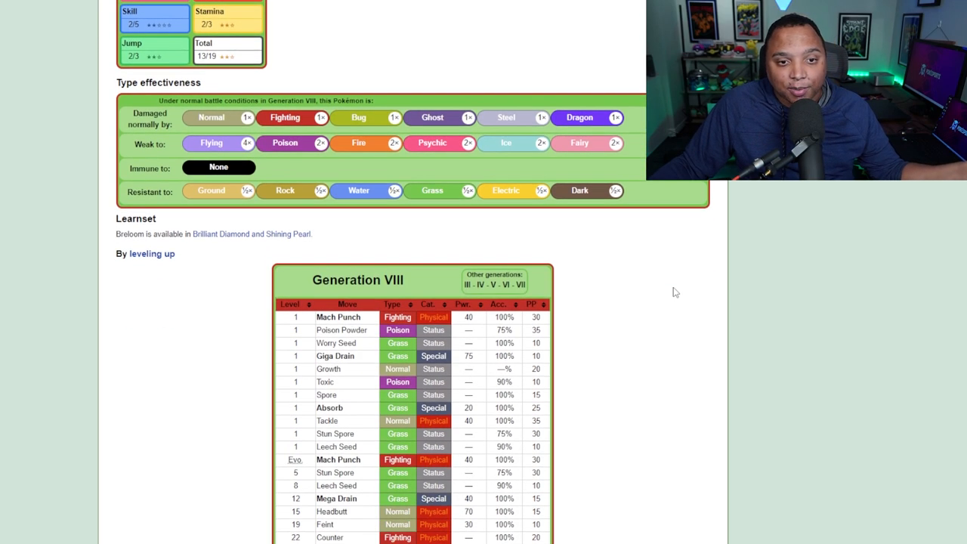
scroll("down", 3)
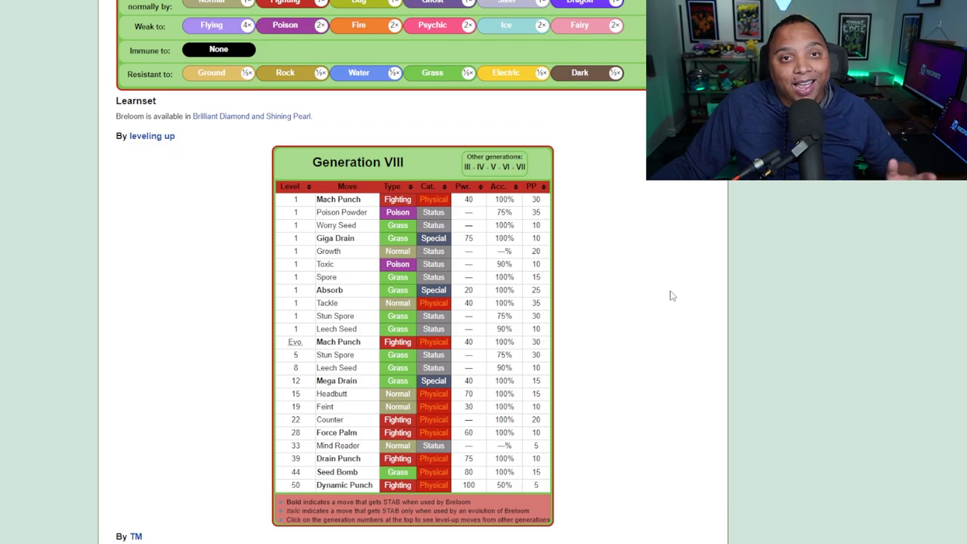
scroll("down", 3)
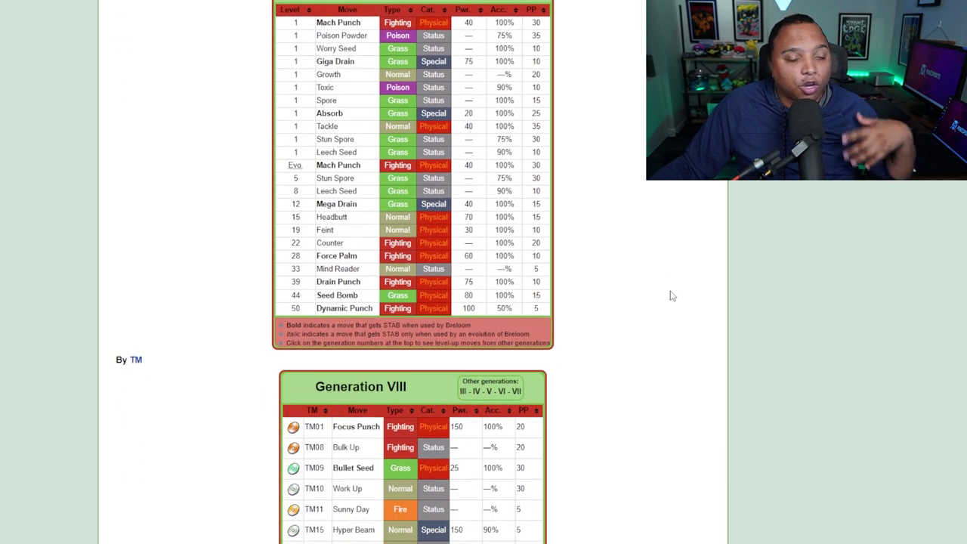
scroll("down", 3)
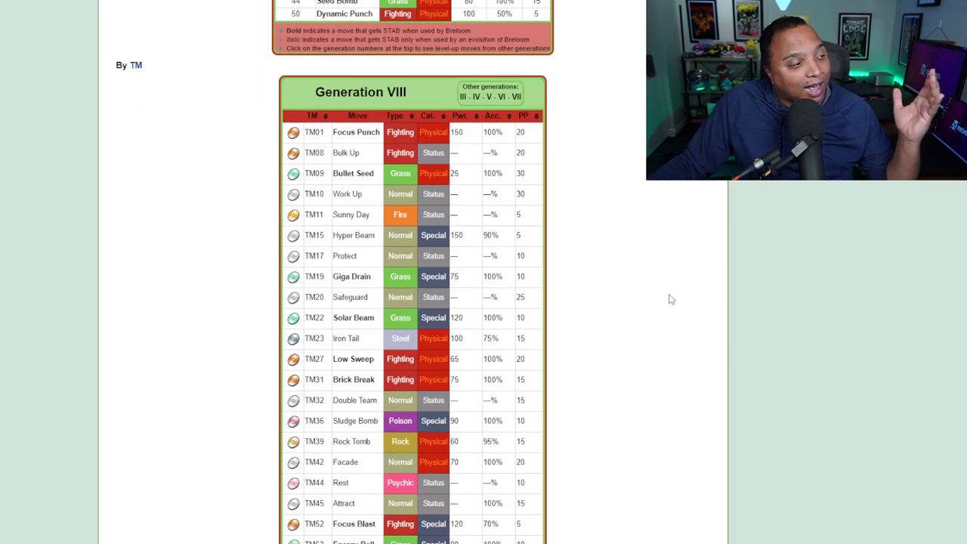
mouse_move(651, 303)
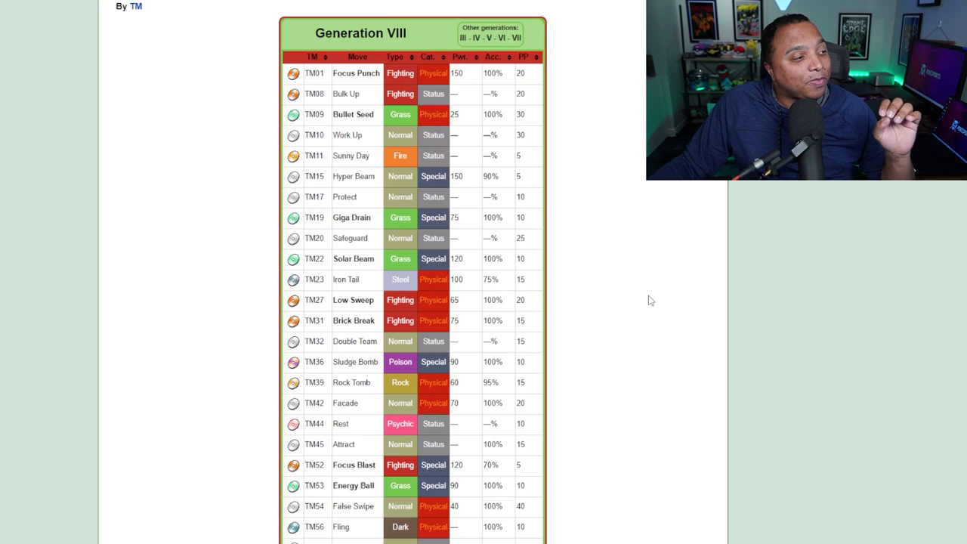
mouse_move(654, 299)
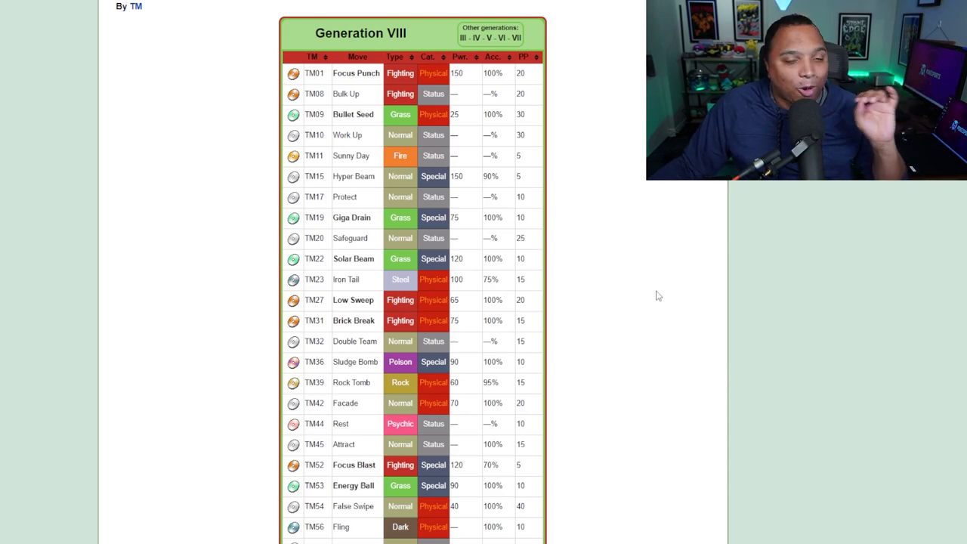
- Continue past the TM and breeding learnset tables to the side game data section
scroll("down", 3)
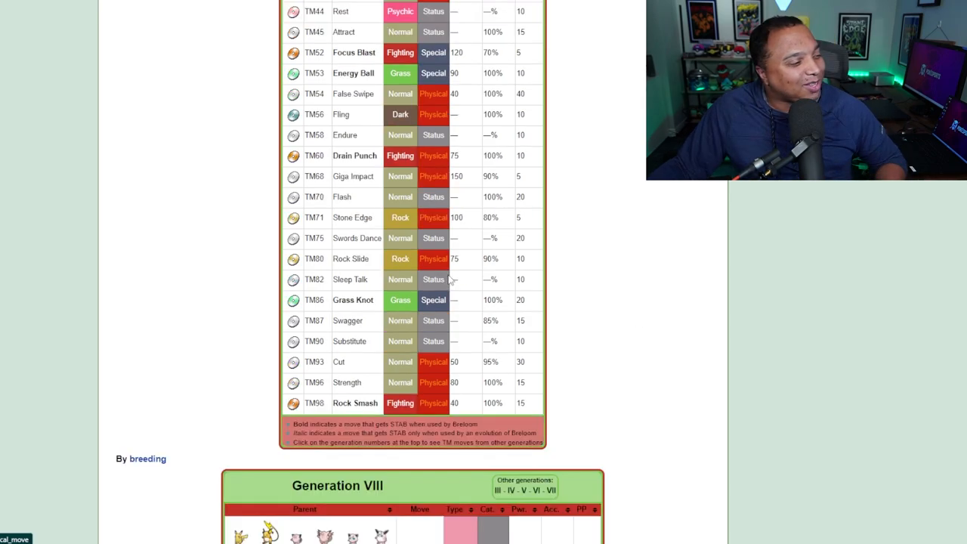
scroll("down", 3)
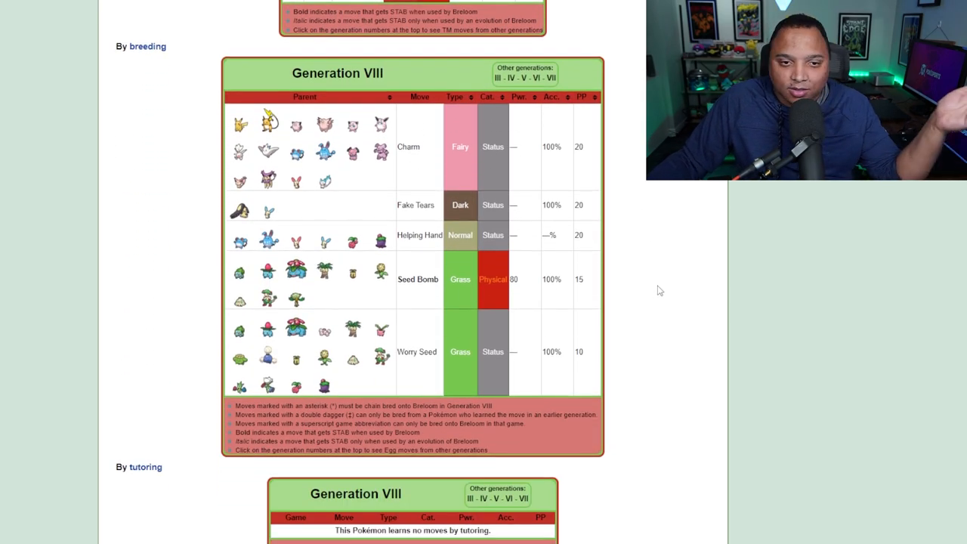
scroll("down", 3)
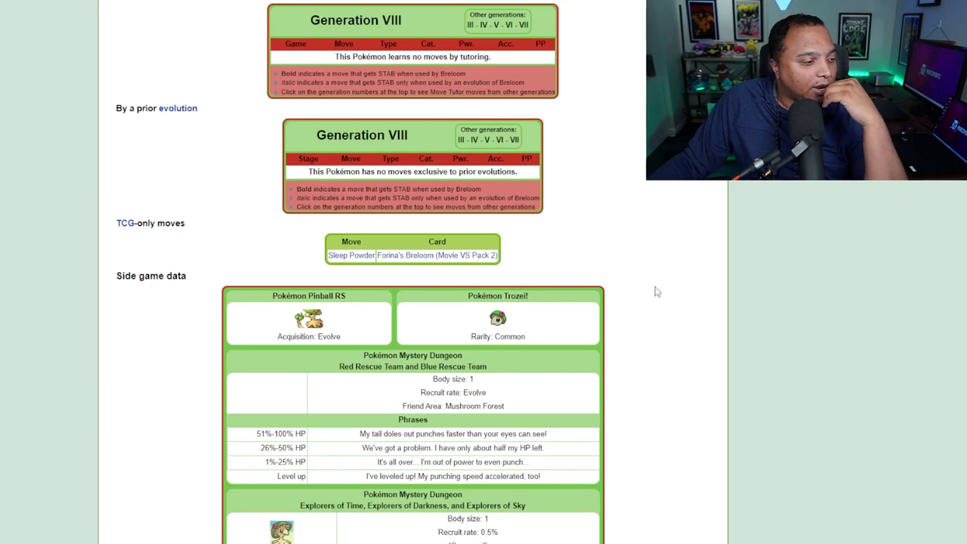
scroll("down", 3)
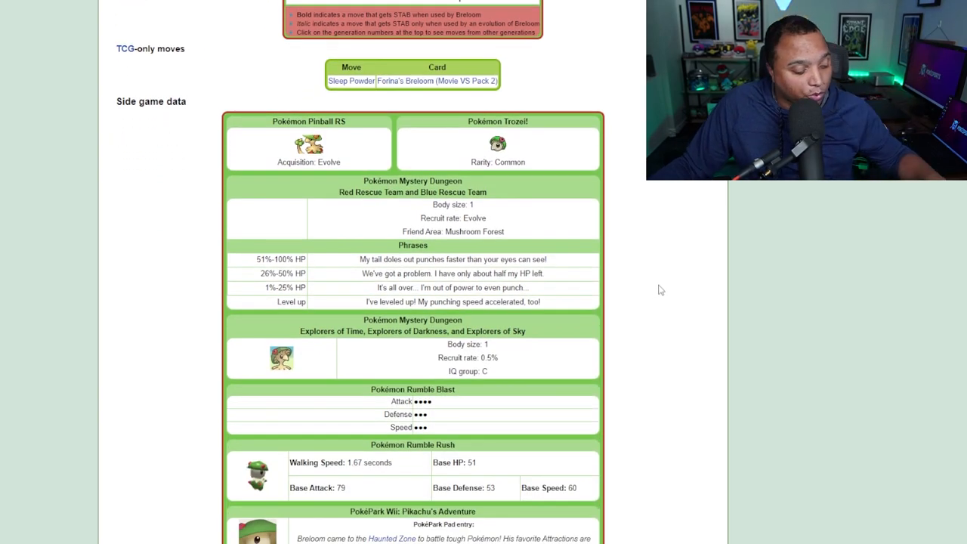
- Go to the Serebii.net front page and read down the Sunday news entries
left_click(59, 86)
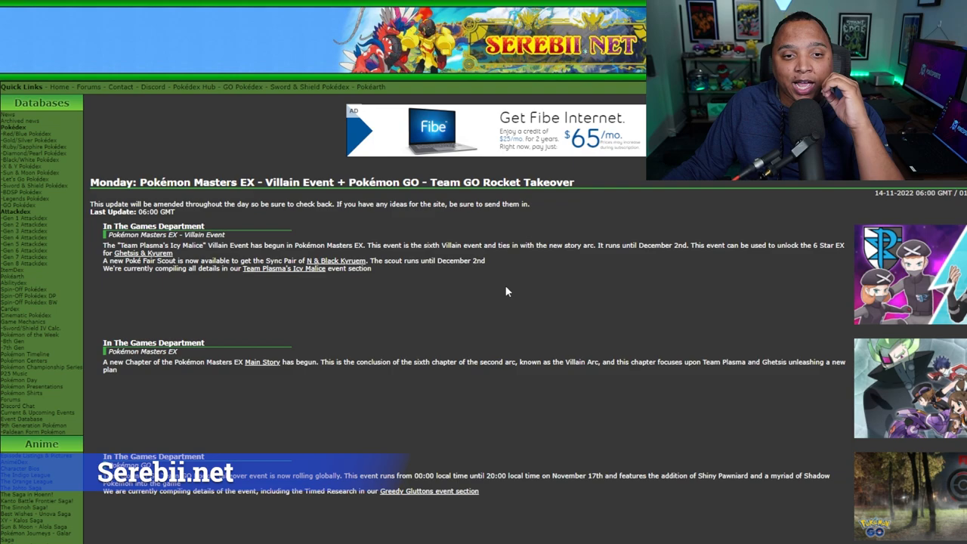
scroll("down", 3)
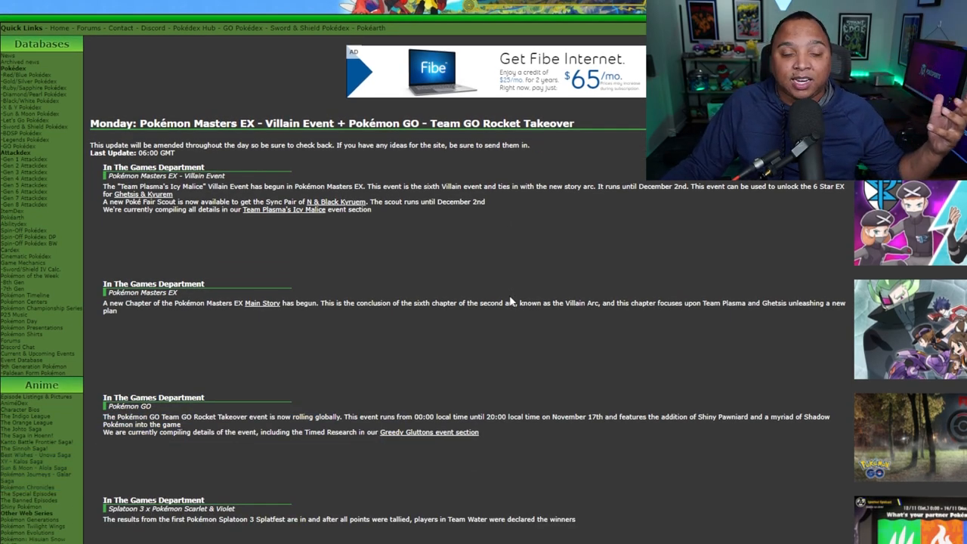
scroll("down", 3)
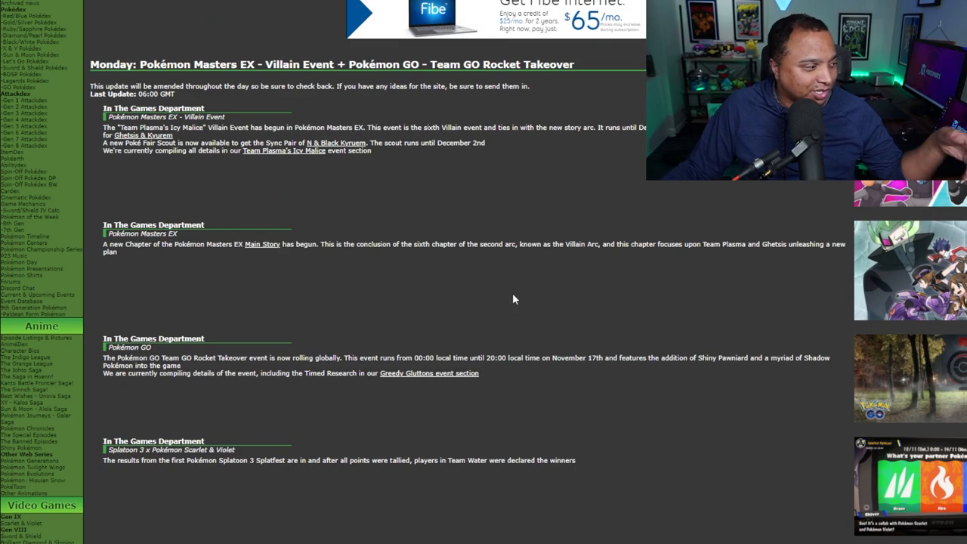
scroll("down", 3)
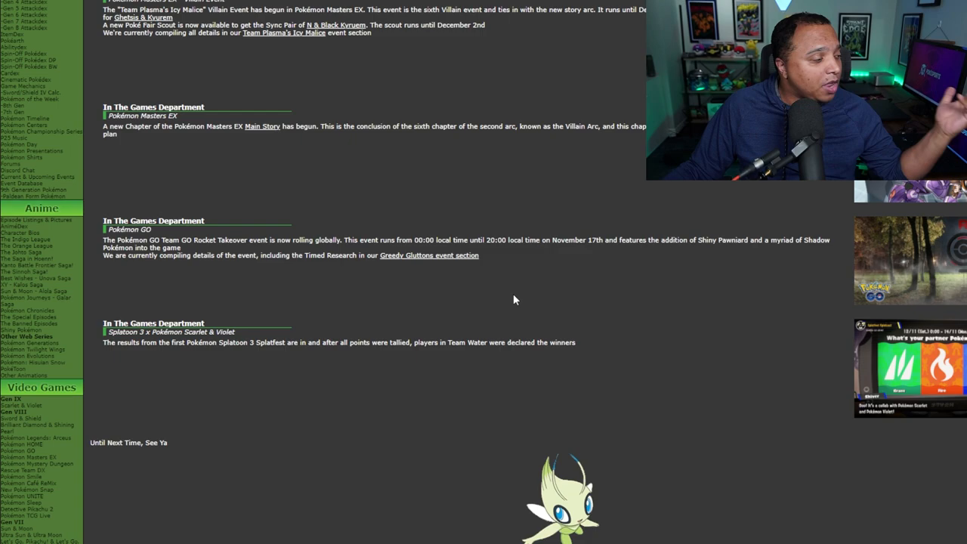
scroll("down", 3)
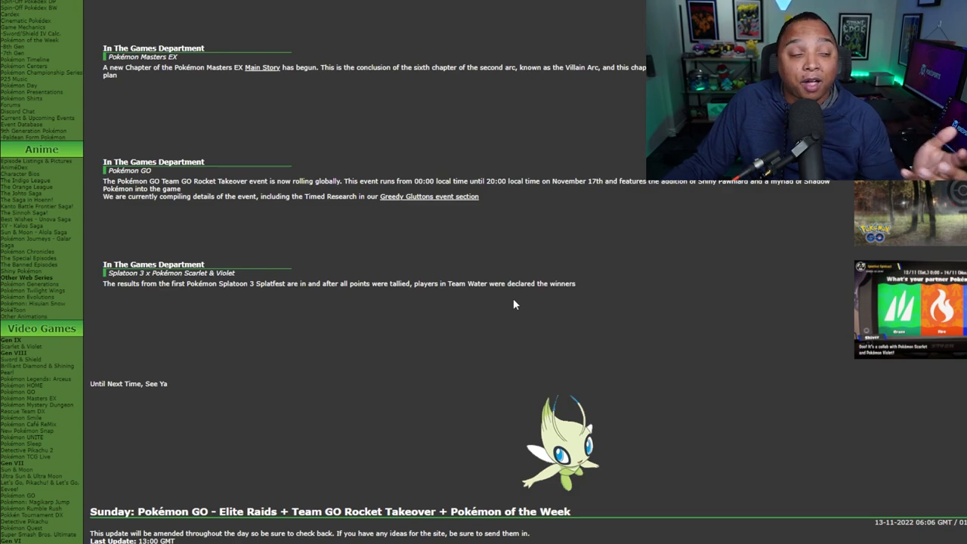
scroll("down", 3)
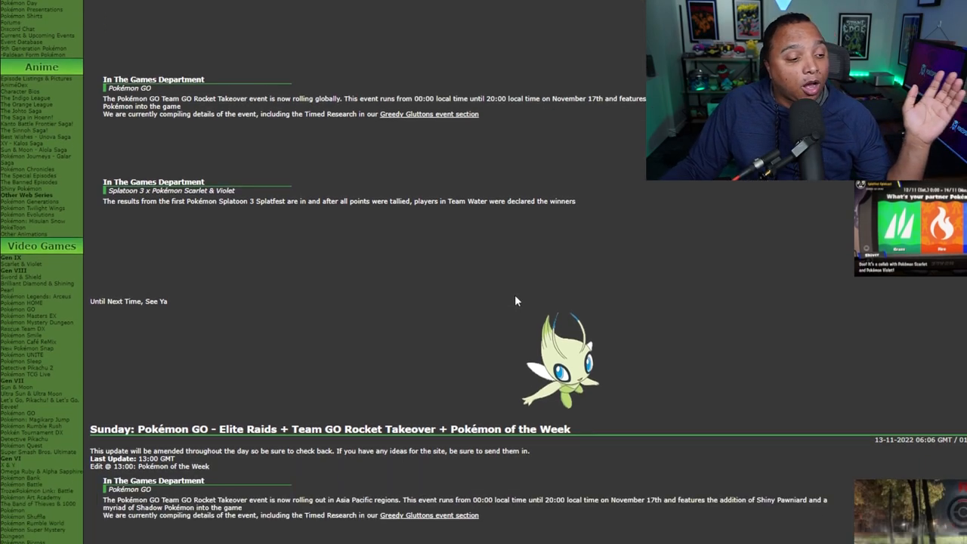
scroll("down", 3)
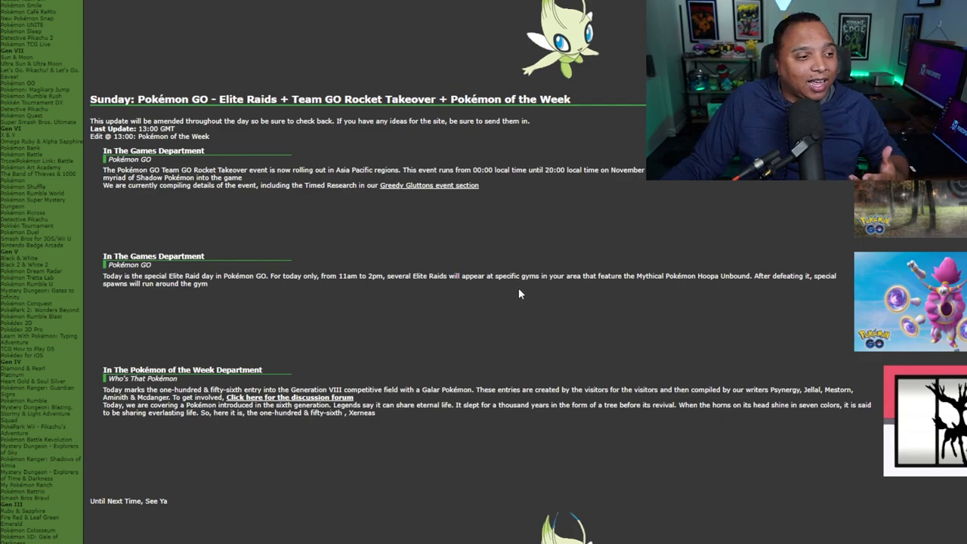
- Continue down through the Saturday and Friday news updates on Serebii
scroll("down", 3)
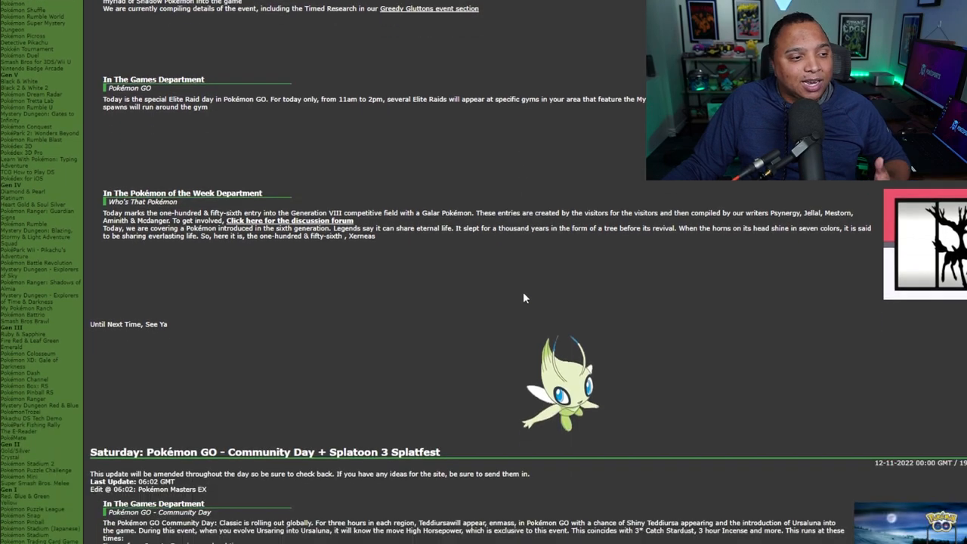
scroll("down", 3)
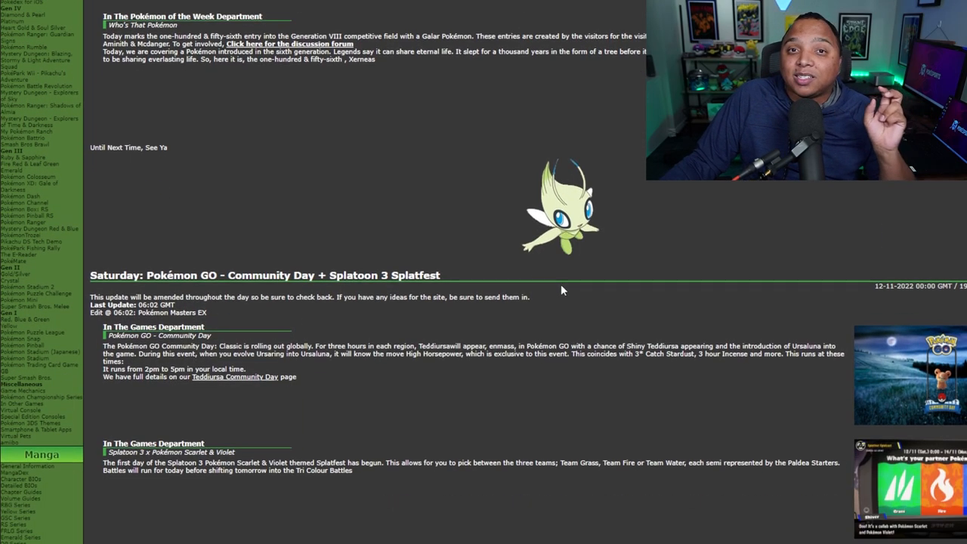
scroll("down", 3)
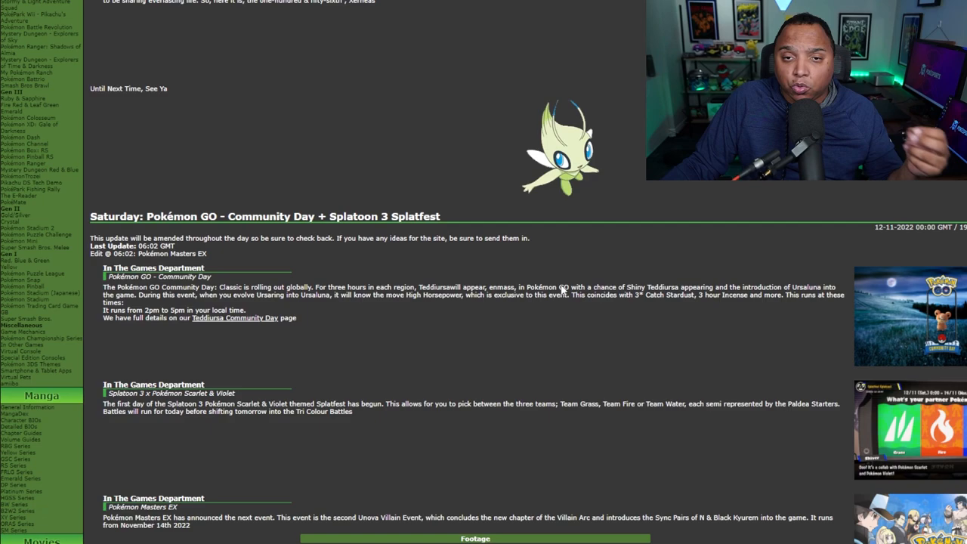
scroll("down", 3)
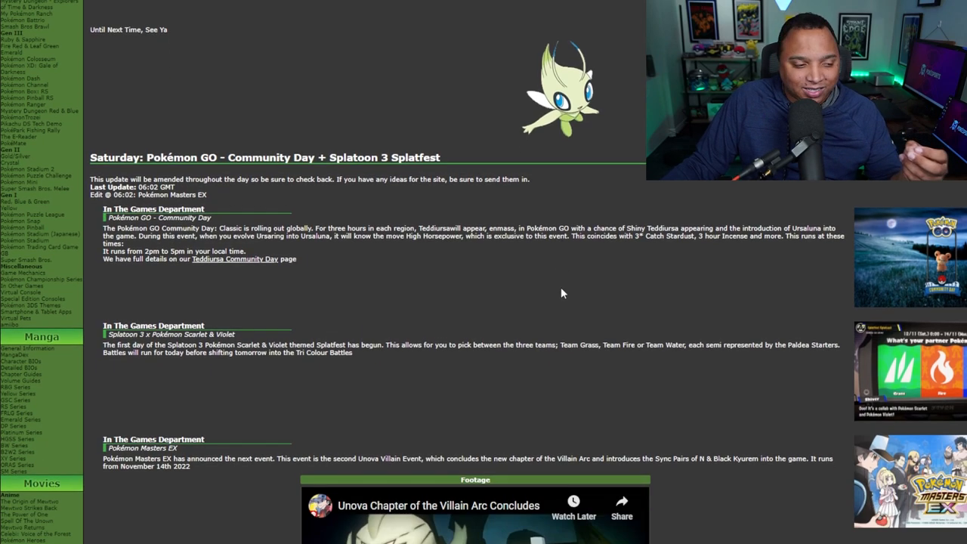
scroll("down", 3)
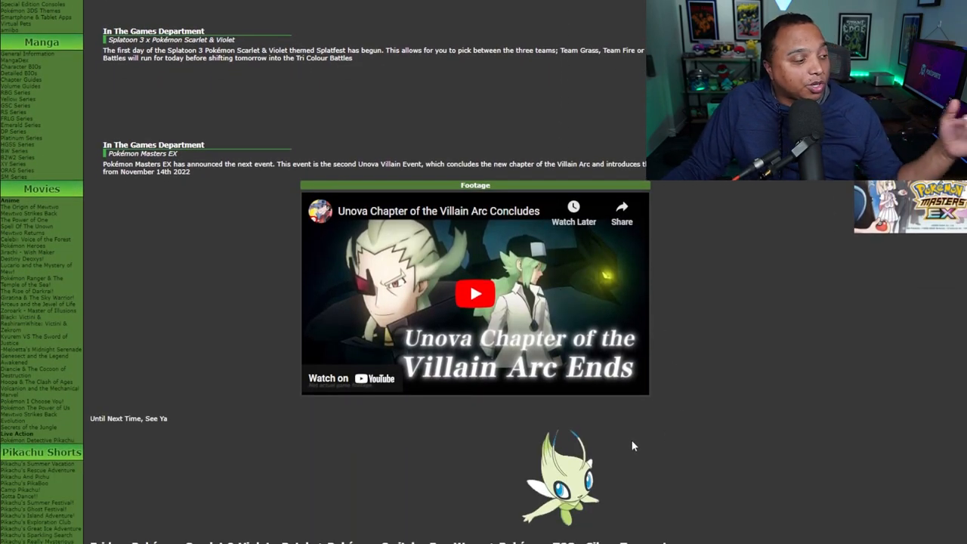
mouse_move(651, 438)
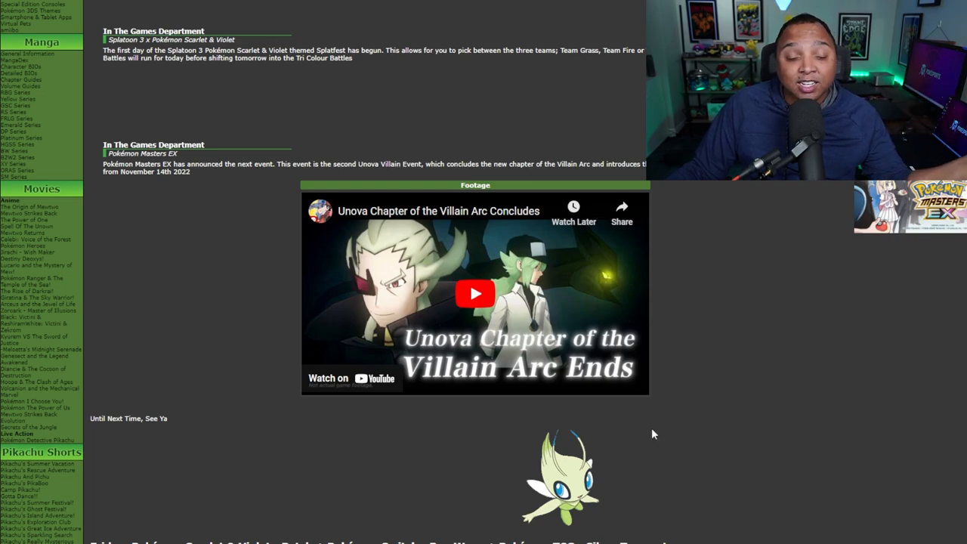
scroll("down", 3)
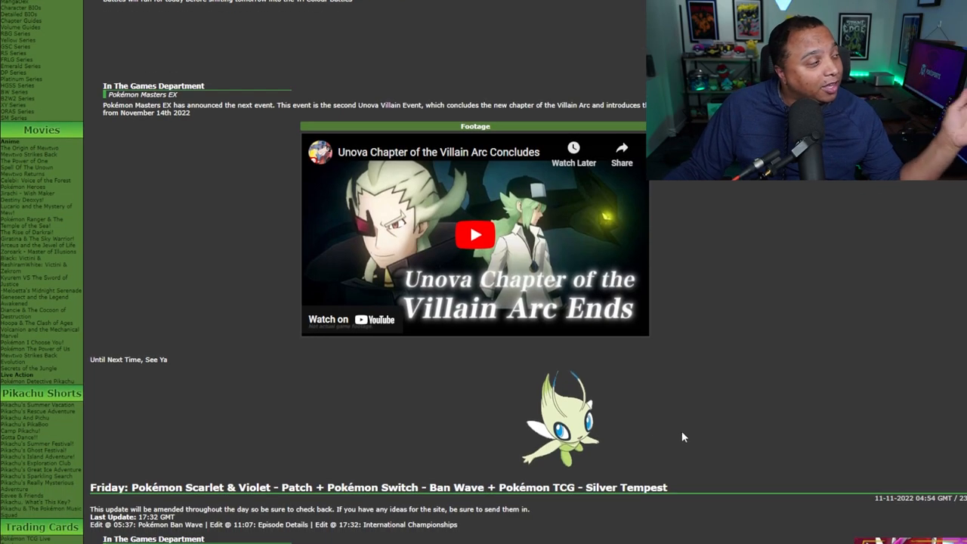
scroll("down", 3)
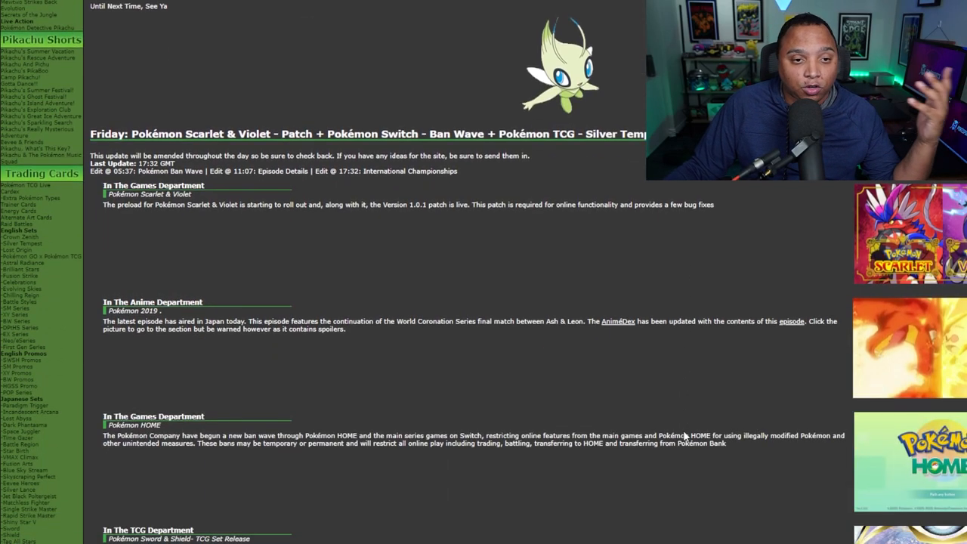
scroll("down", 3)
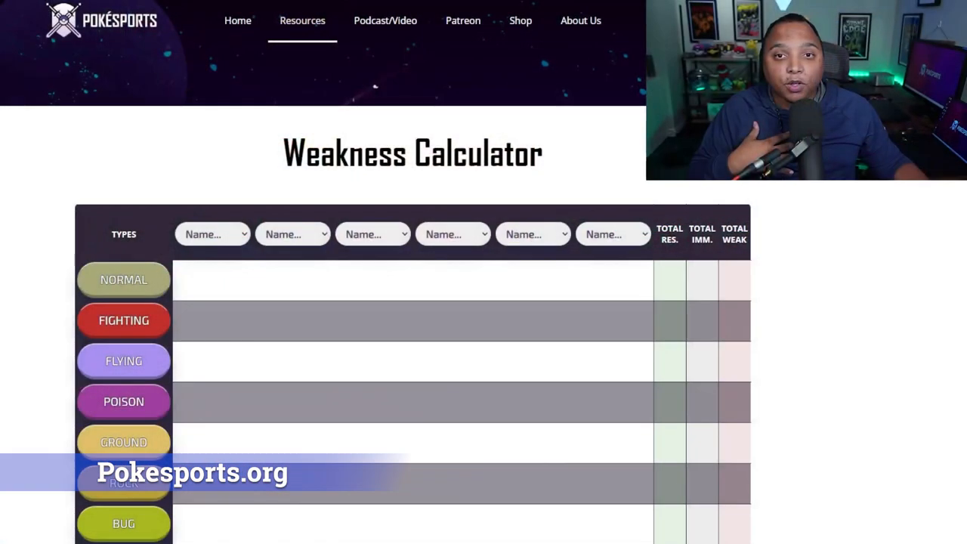
- Fill the first team slots with Aegislash and Alakazam, then move on to the third slot
left_click(211, 234)
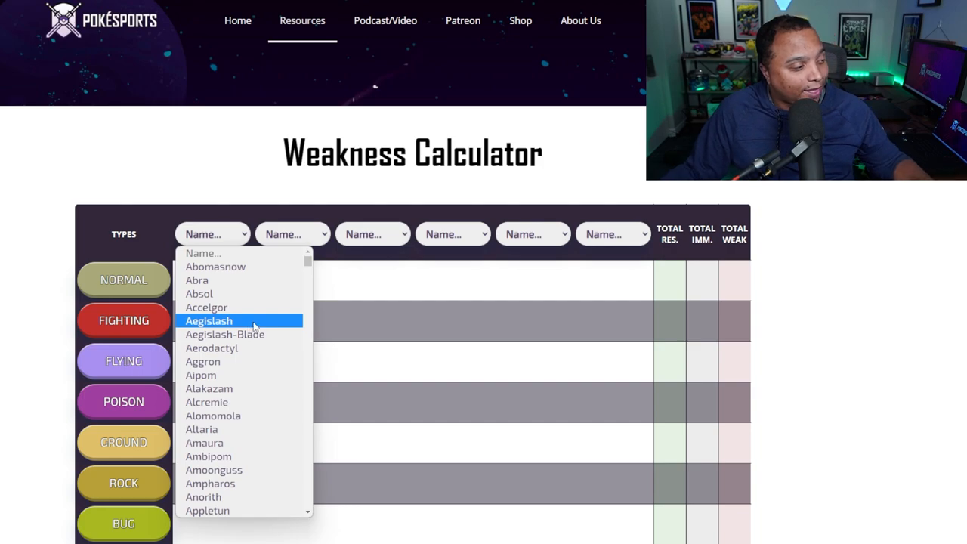
left_click(208, 320)
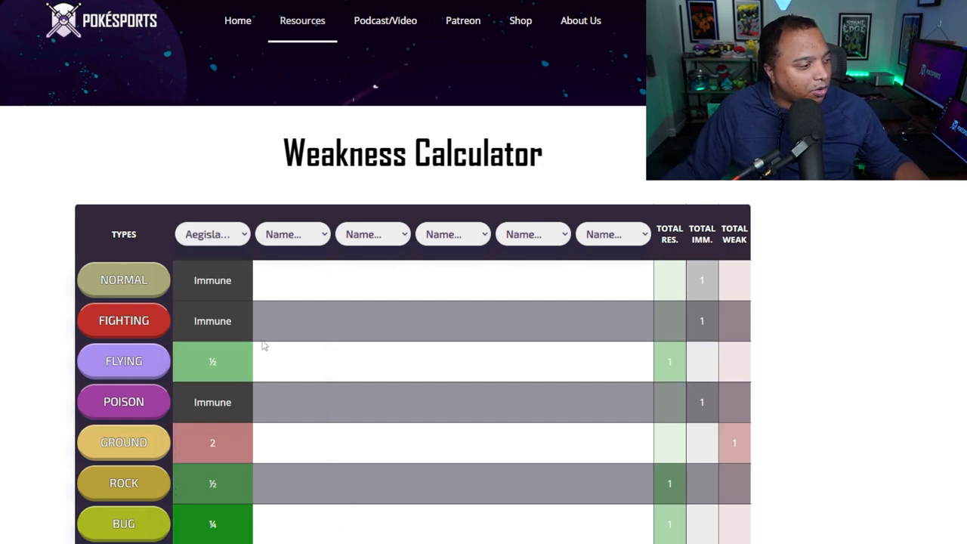
left_click(293, 234)
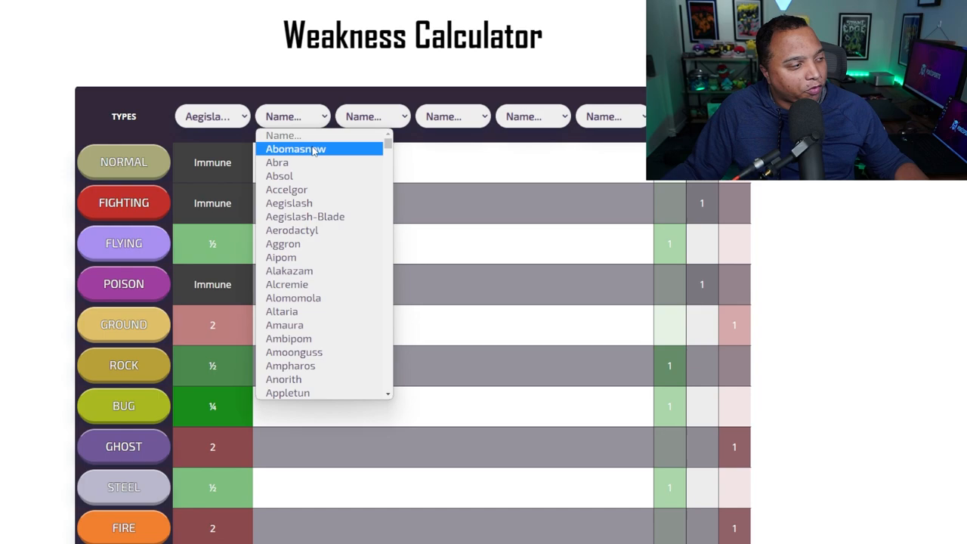
mouse_move(289, 271)
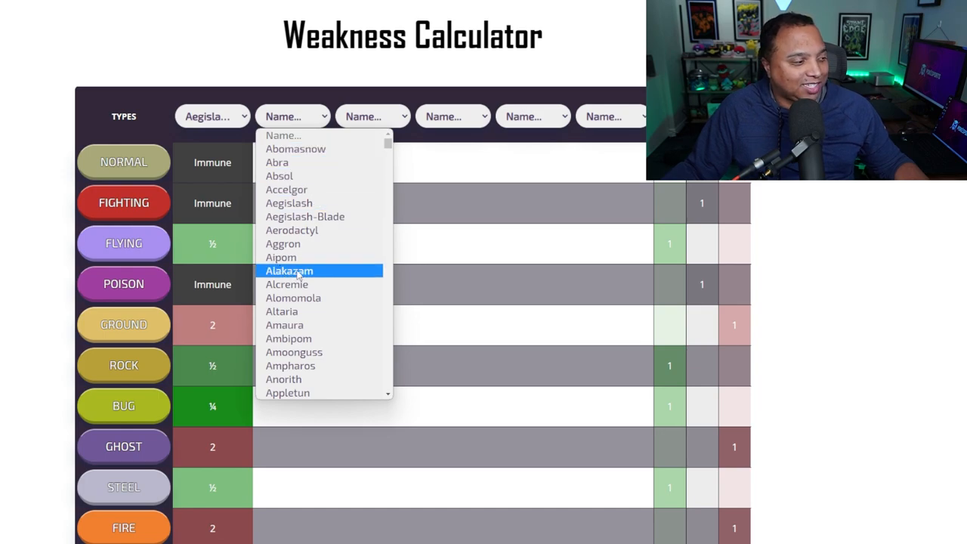
left_click(288, 270)
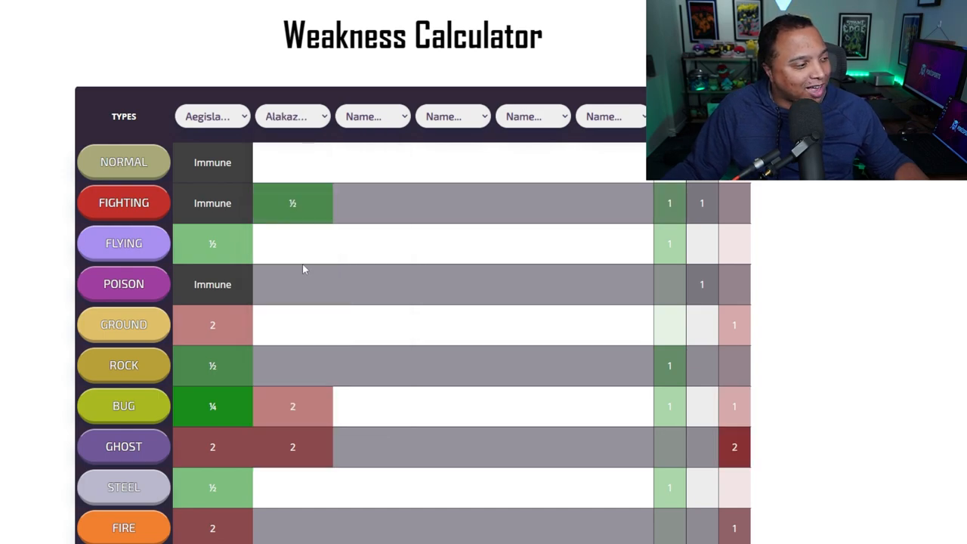
left_click(371, 116)
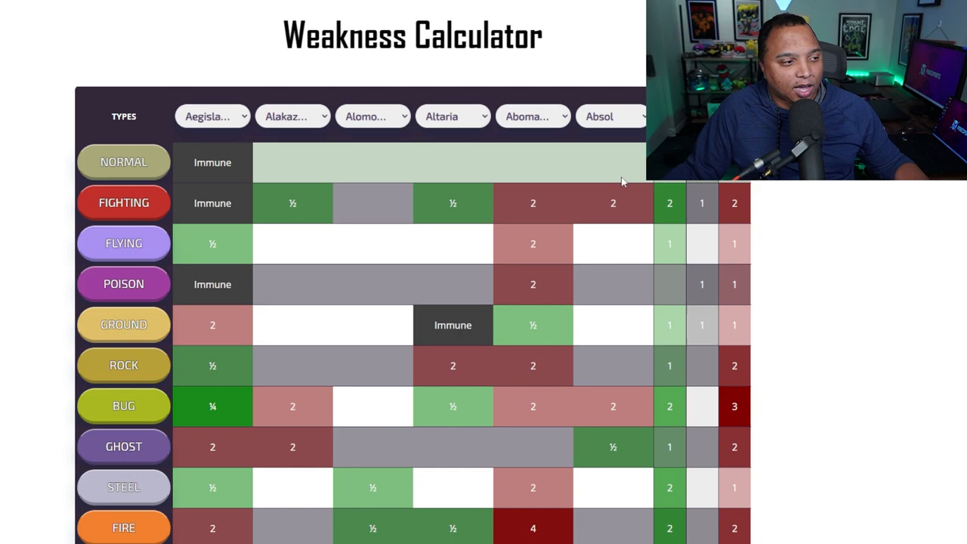
- Look over the team's type-matchup chart in the Weakness Calculator
scroll("down", 3)
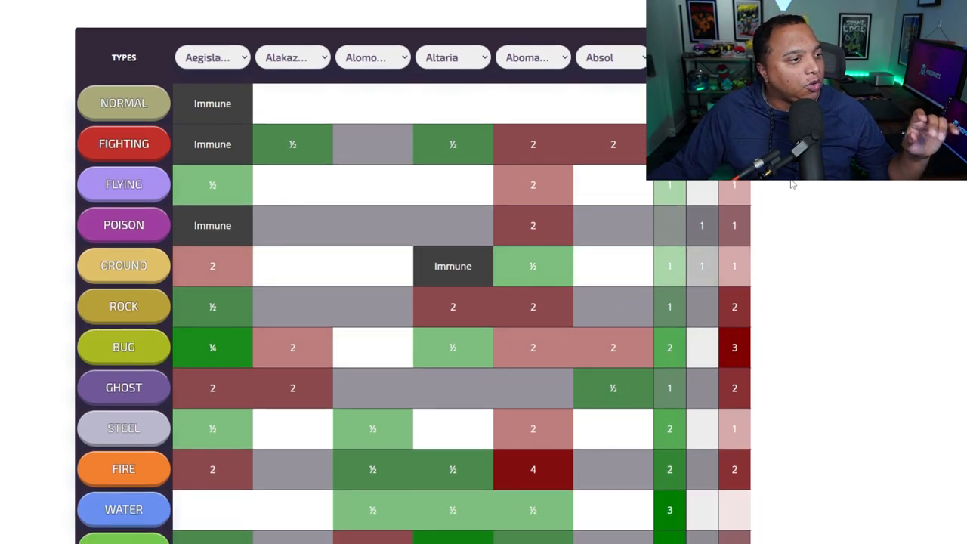
scroll("up", 3)
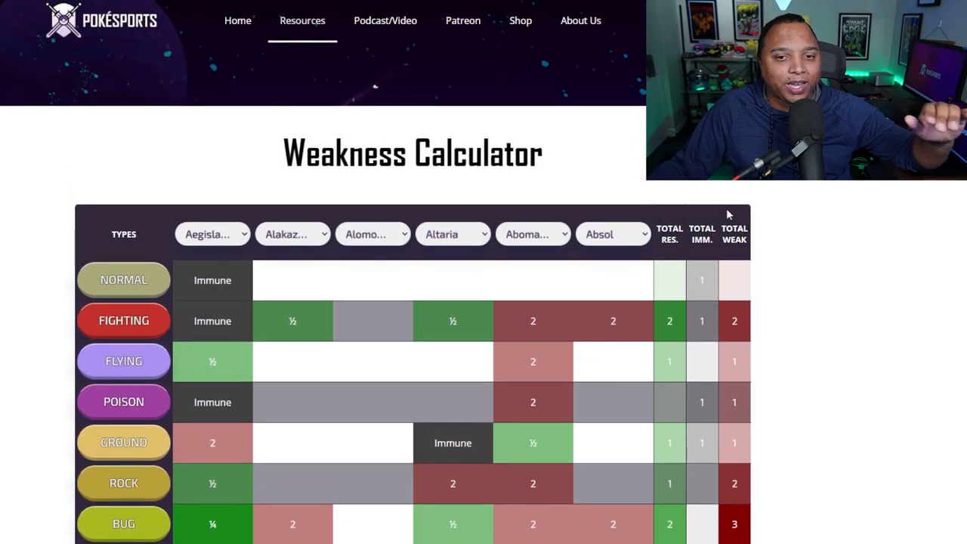
mouse_move(689, 236)
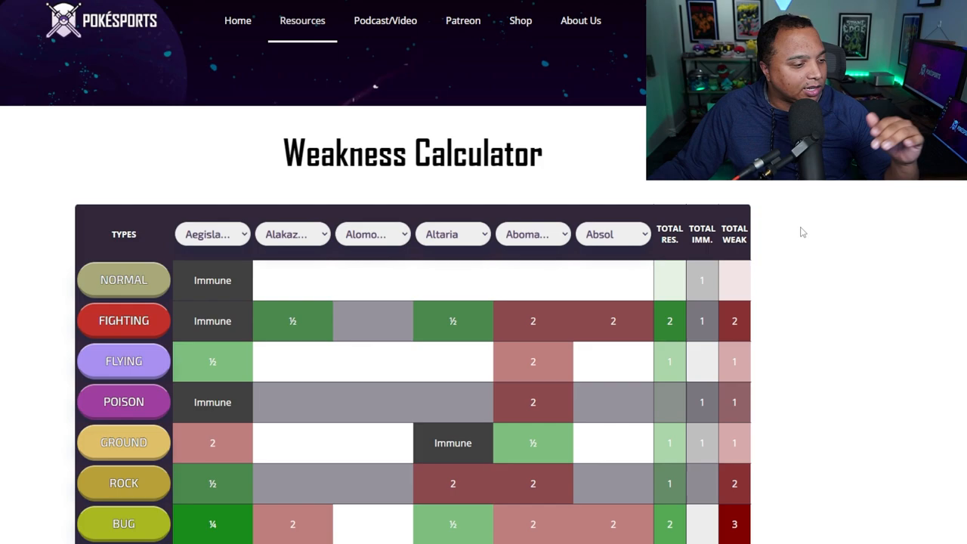
scroll("down", 3)
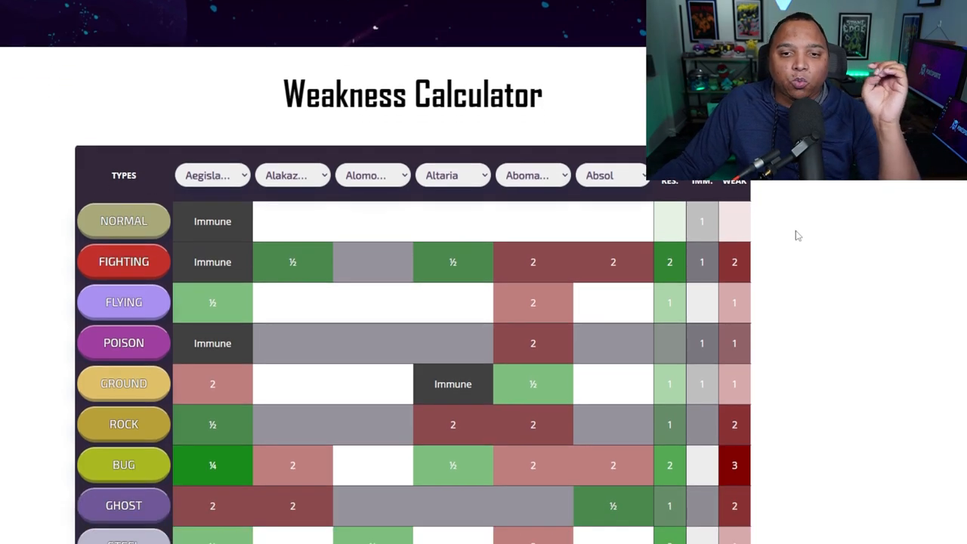
scroll("down", 3)
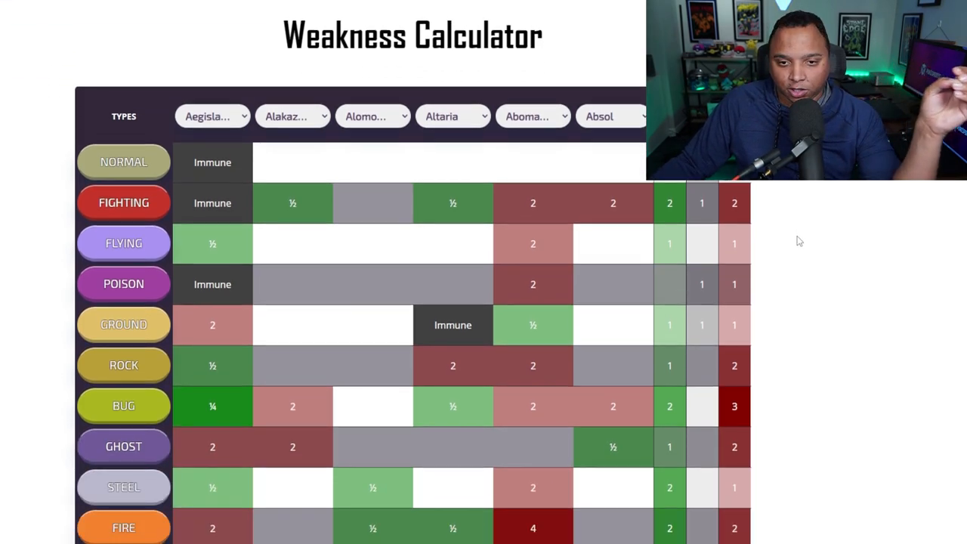
scroll("down", 3)
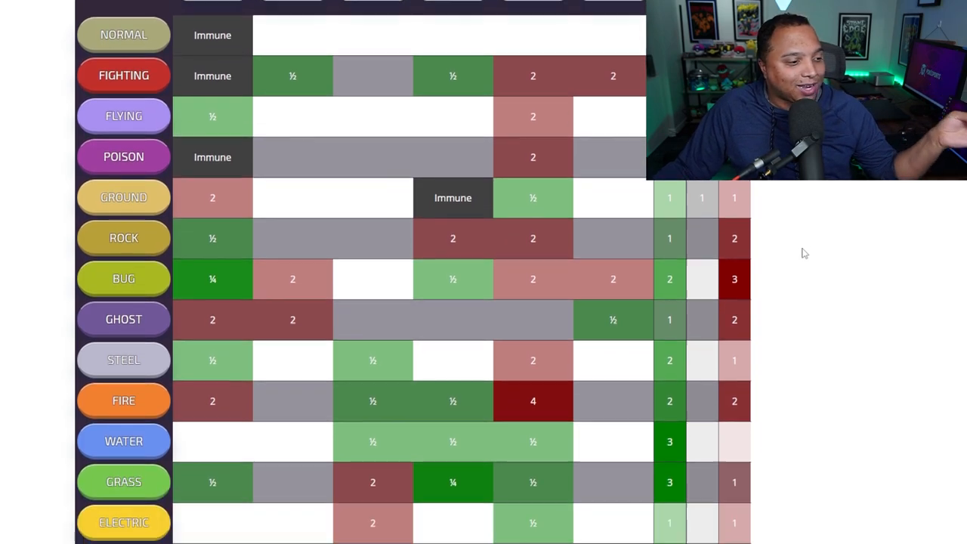
scroll("down", 3)
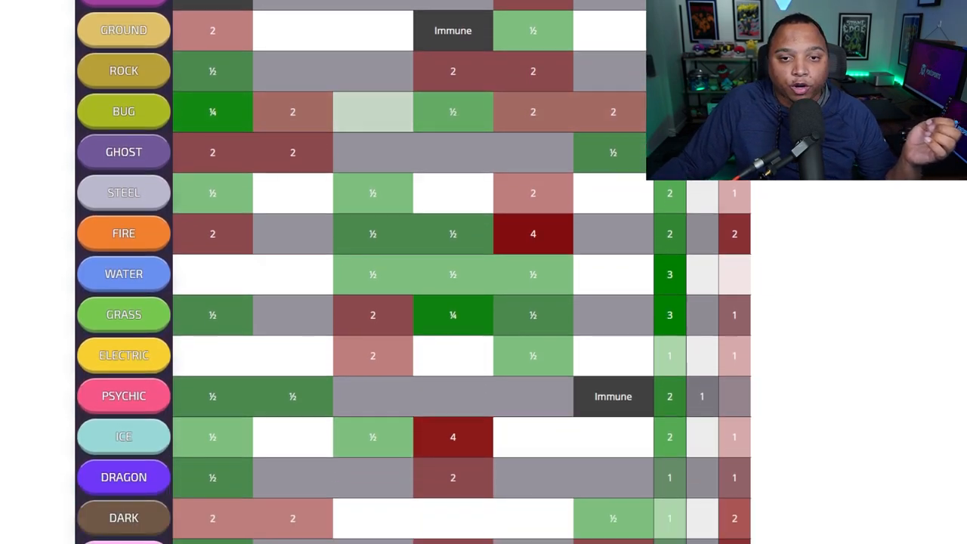
scroll("up", 3)
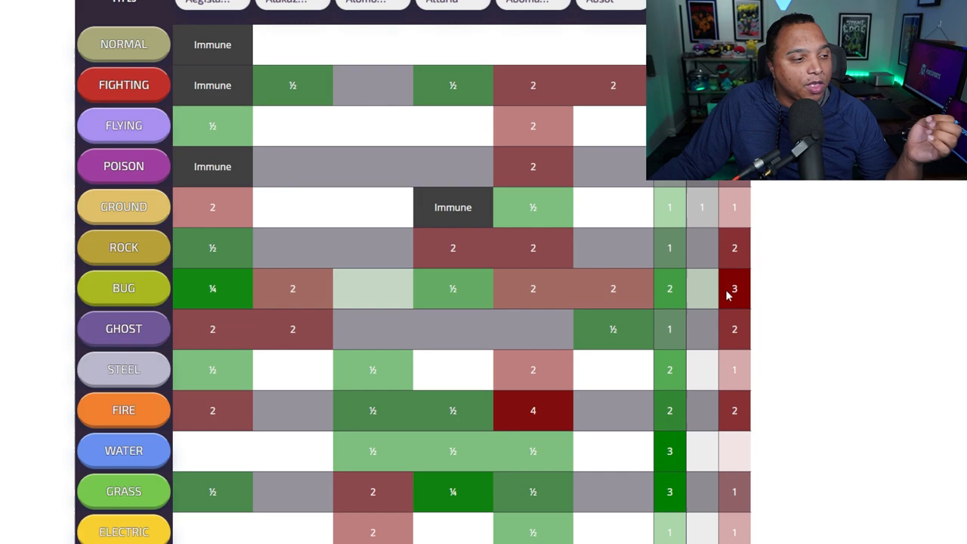
scroll("up", 3)
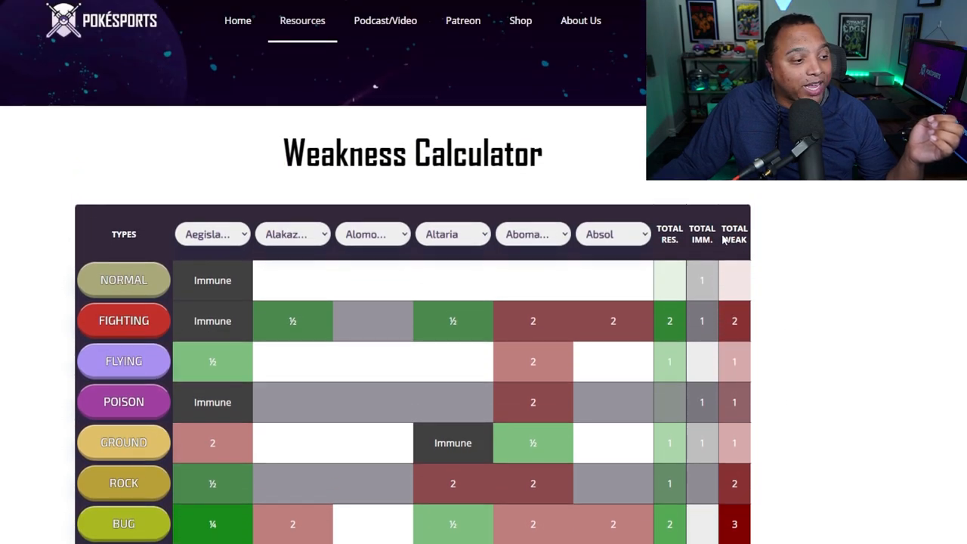
- Review the rest of the matchup table and return to the top of the page
scroll("down", 3)
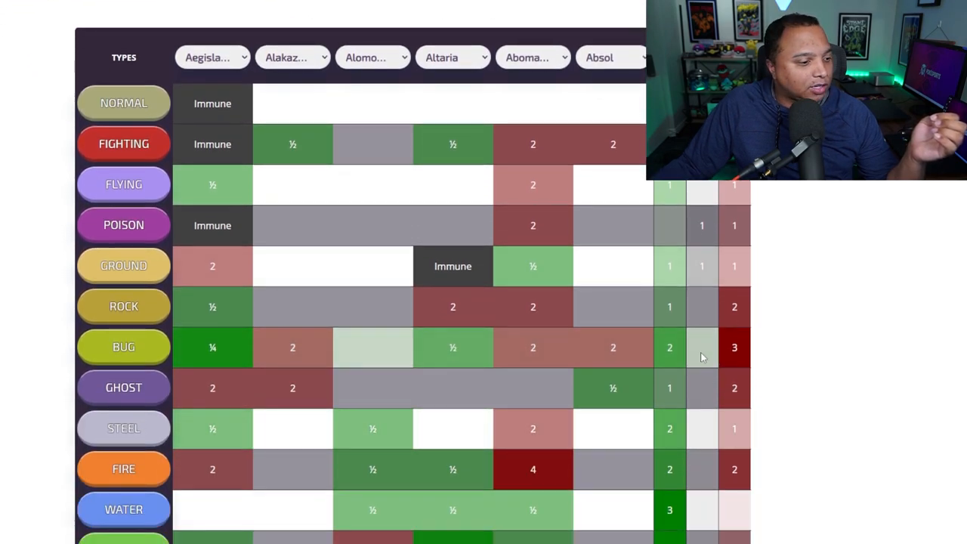
scroll("down", 3)
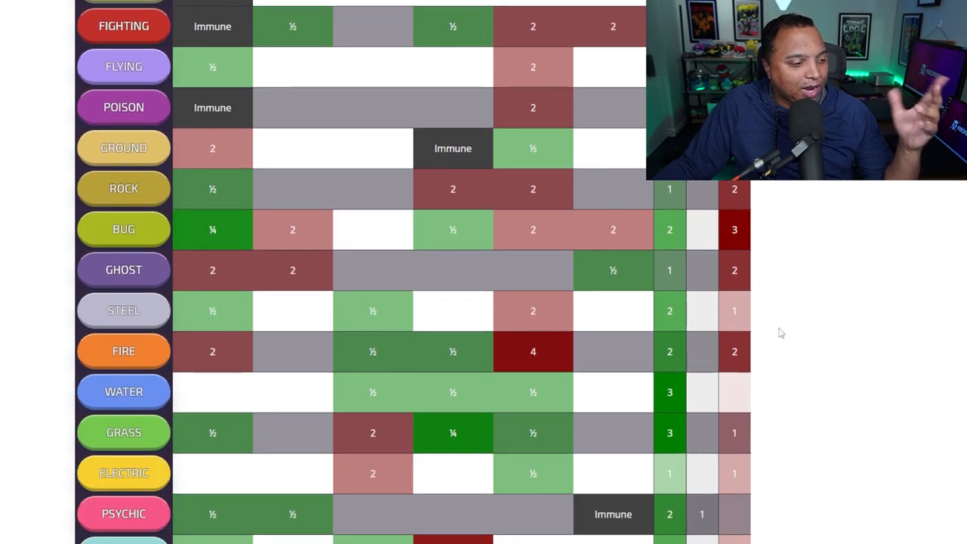
scroll("down", 3)
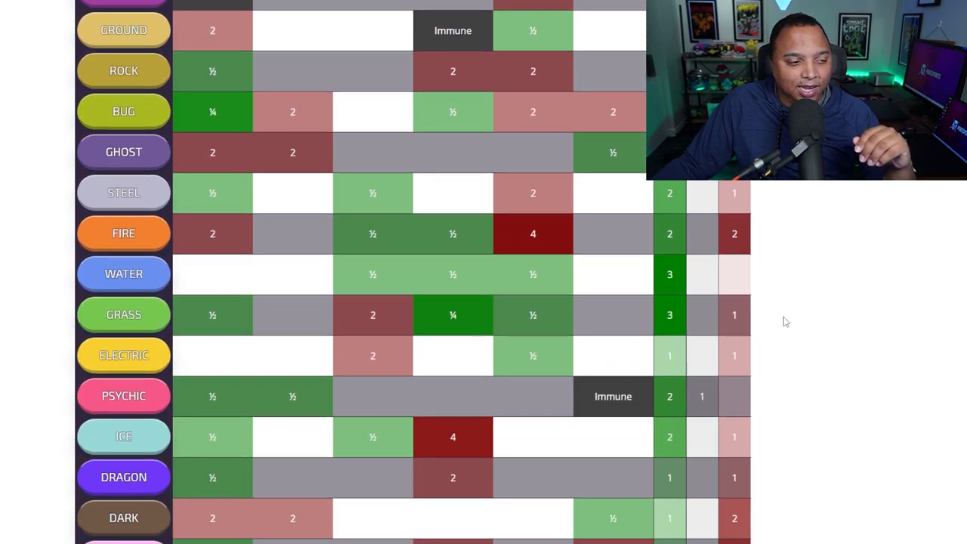
scroll("down", 3)
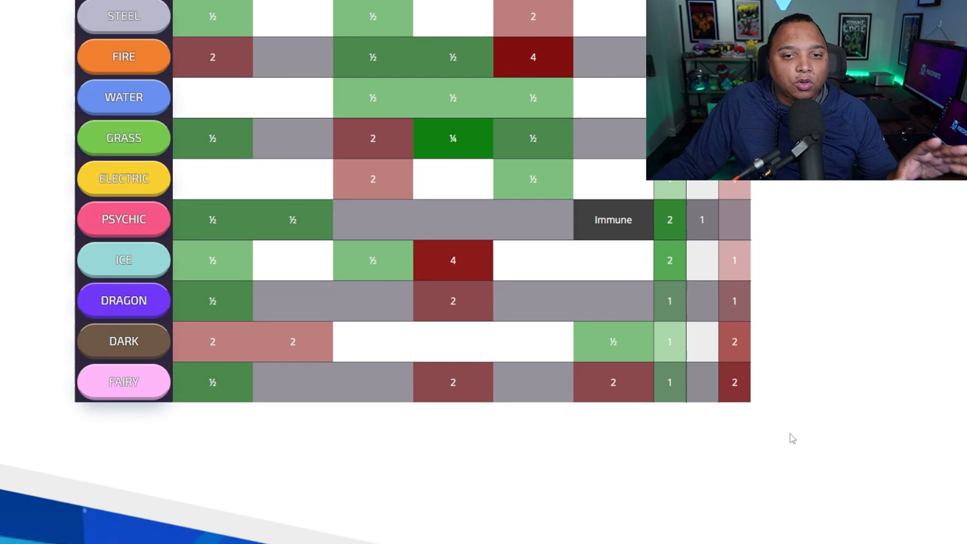
scroll("up", 3)
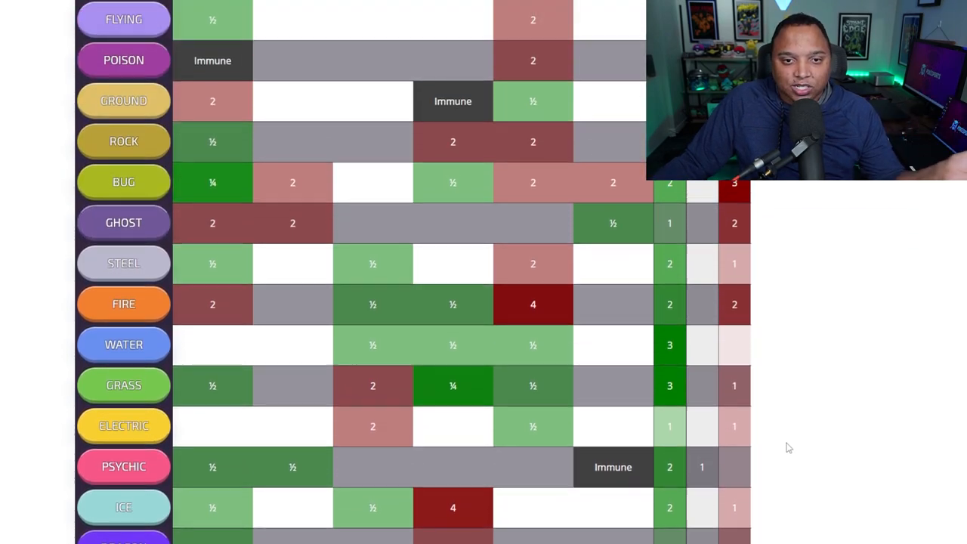
scroll("up", 3)
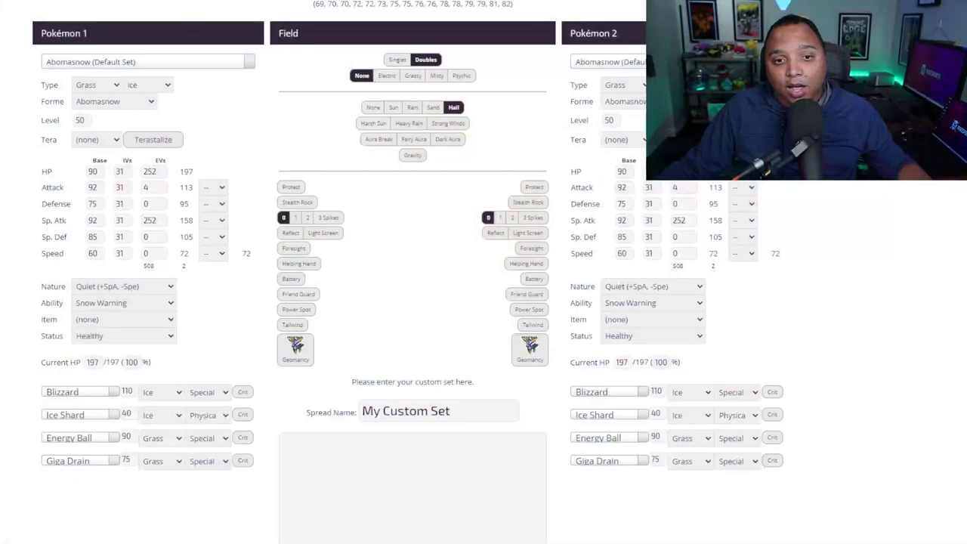
- Make the first Abomasnow an Electric Tera type and view Energy Ball's guaranteed 3HKO result
scroll("up", 3)
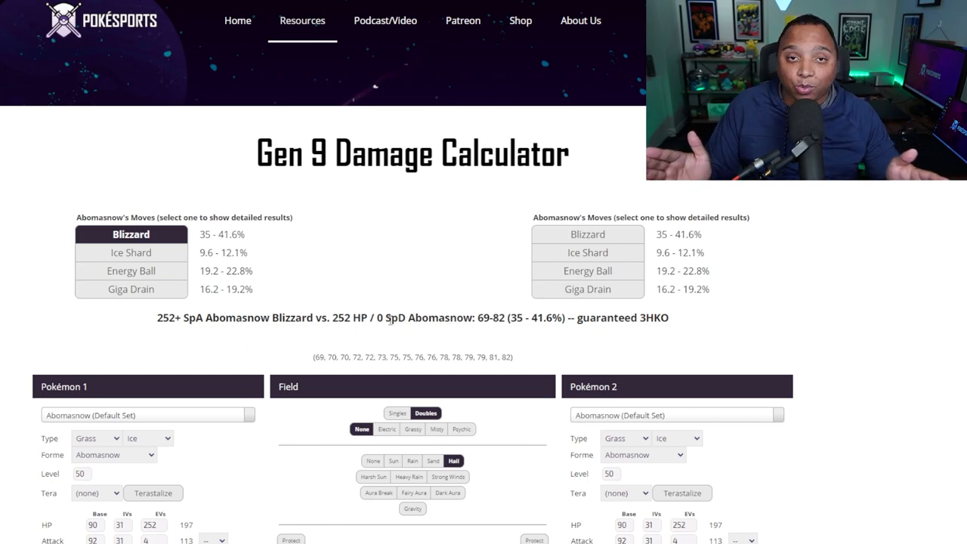
scroll("down", 3)
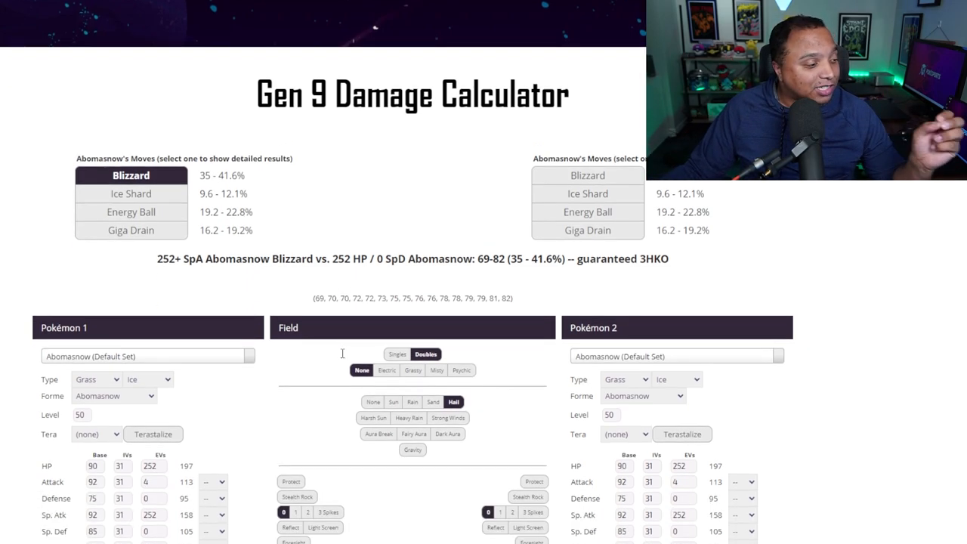
scroll("down", 3)
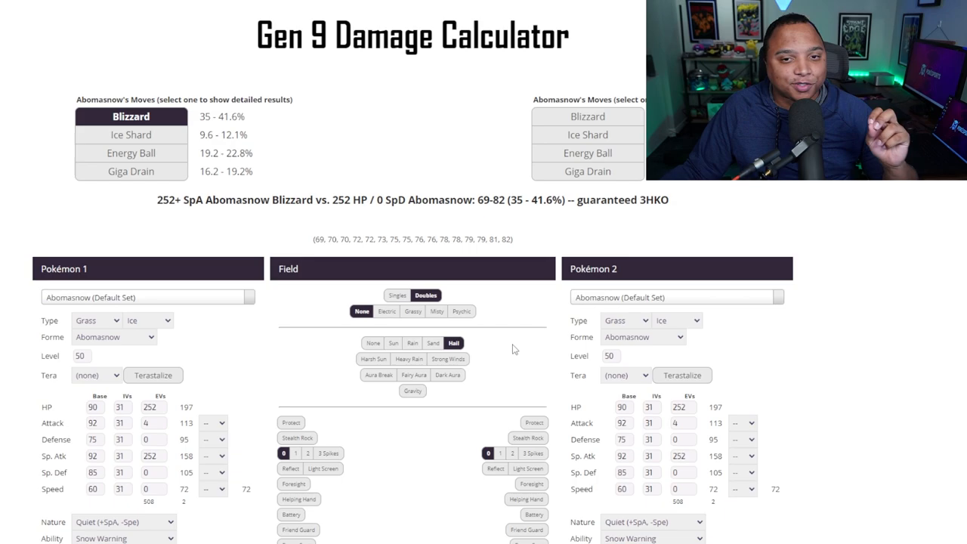
mouse_move(532, 288)
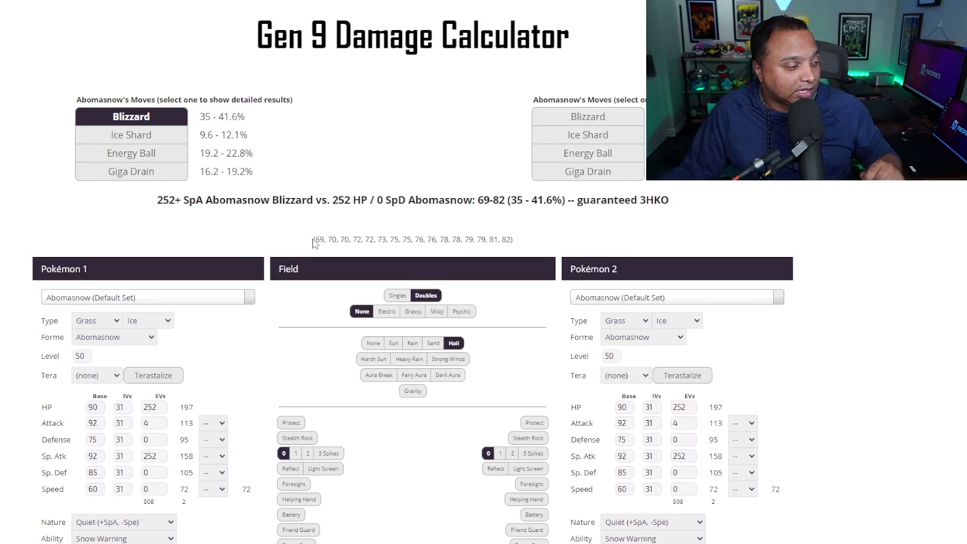
scroll("down", 3)
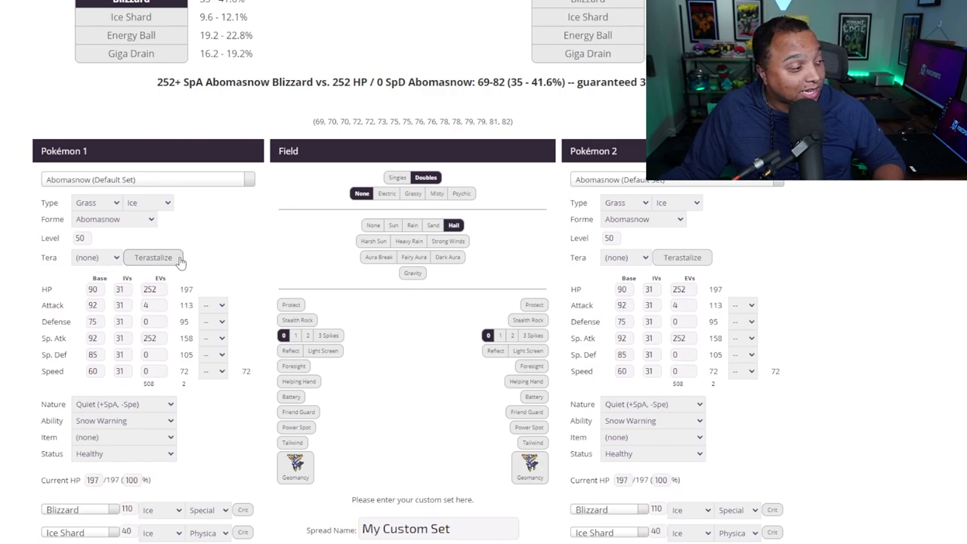
left_click(97, 257)
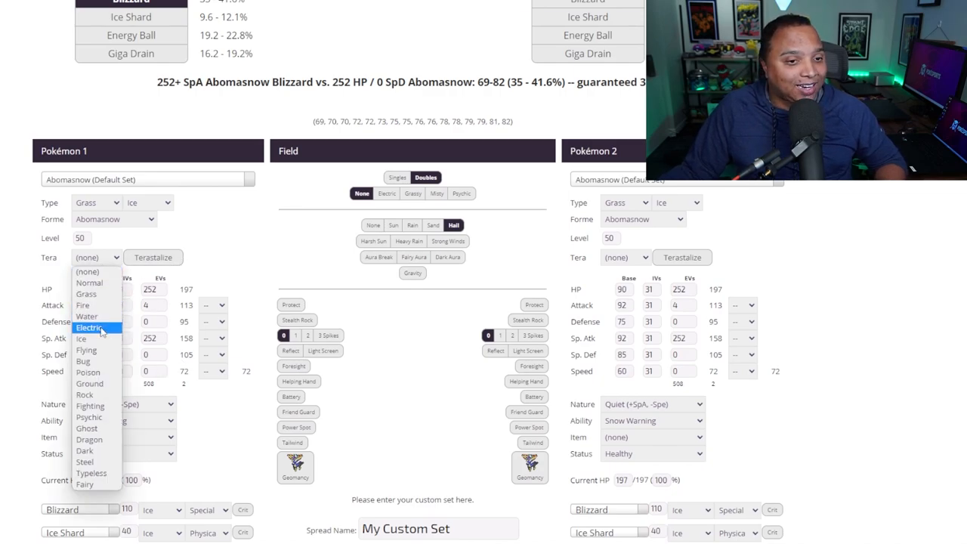
left_click(88, 326)
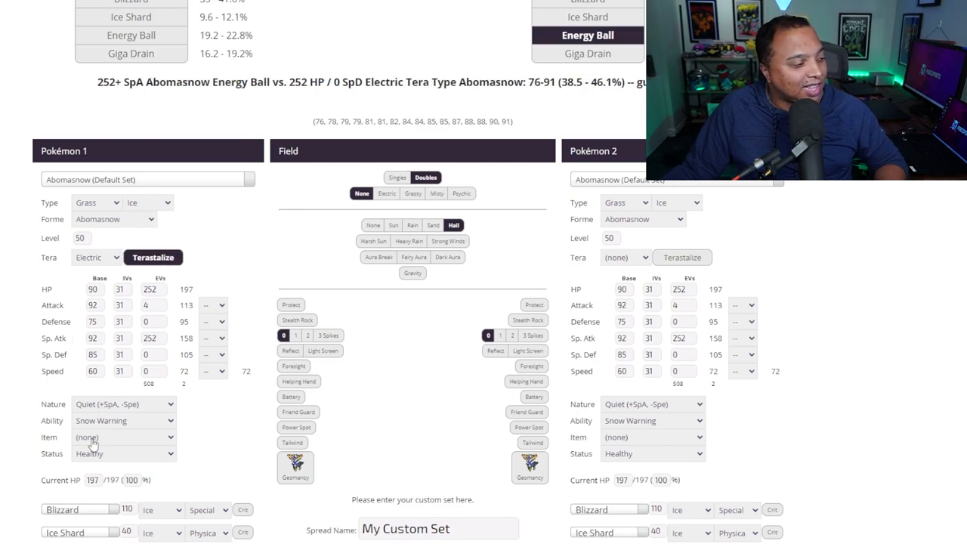
scroll("down", 3)
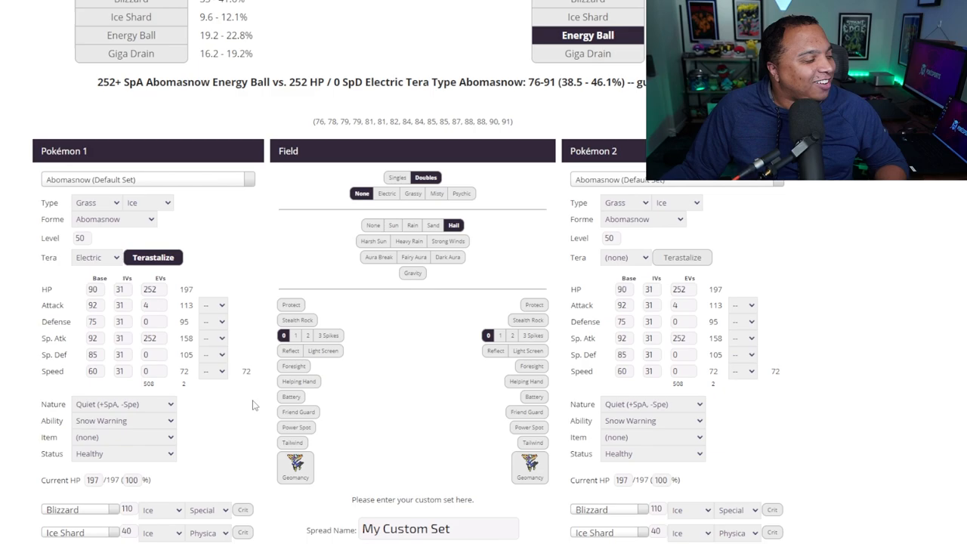
scroll("up", 3)
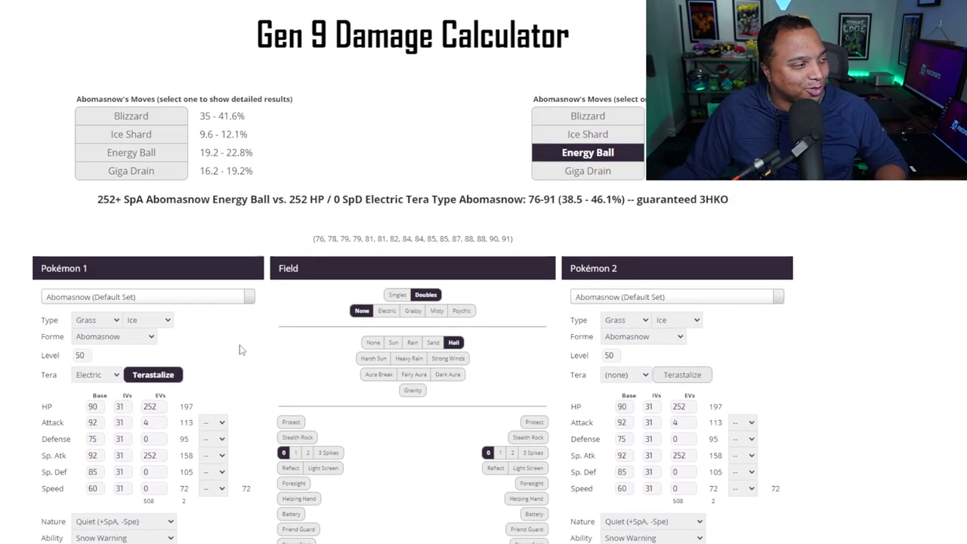
- Make Absol (Default Set) the defending Pokémon so Energy Ball reads a guaranteed 2HKO after hail
left_click(673, 238)
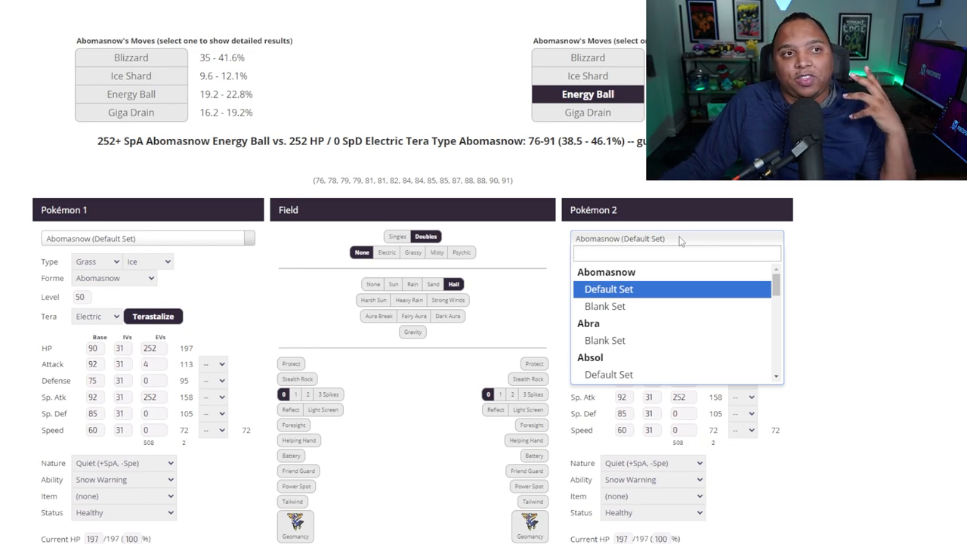
mouse_move(662, 283)
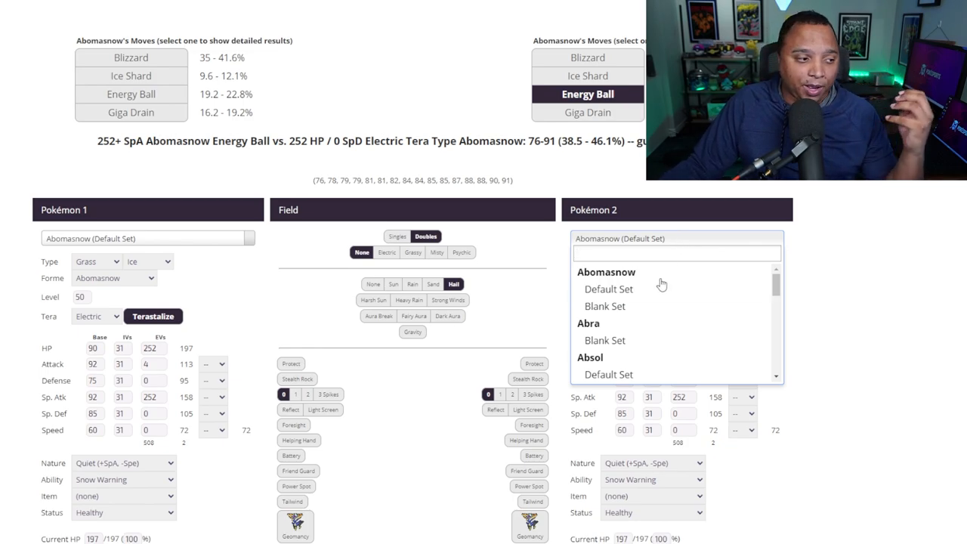
mouse_move(628, 374)
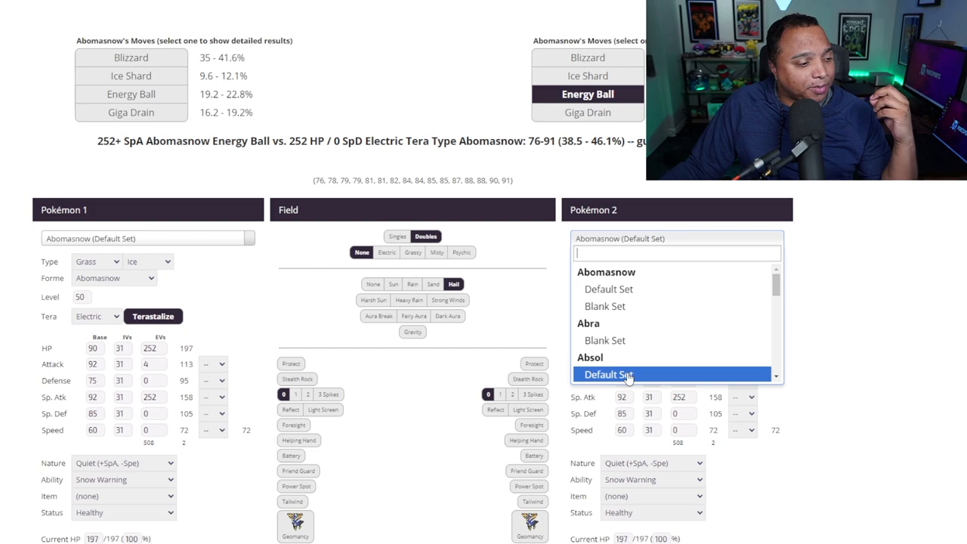
left_click(607, 374)
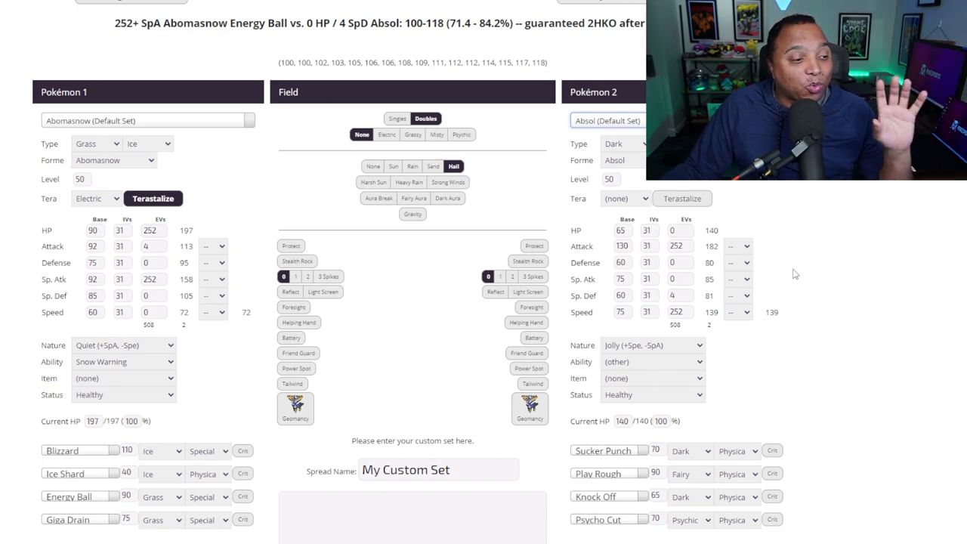
mouse_move(785, 322)
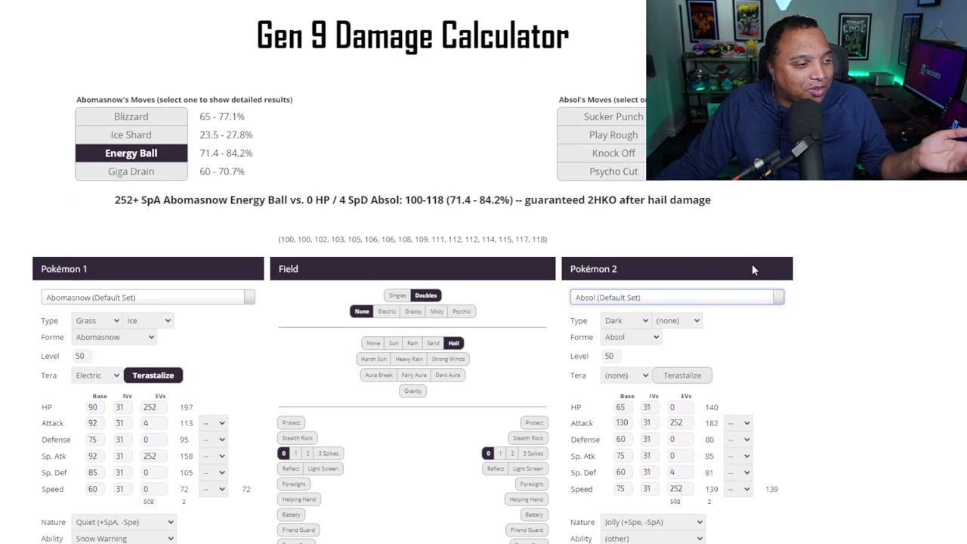
scroll("down", 3)
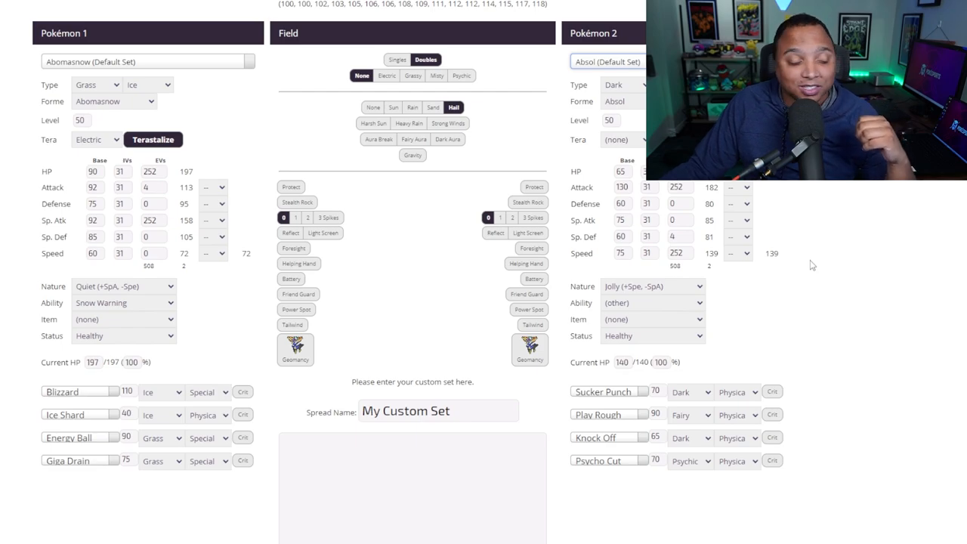
scroll("down", 3)
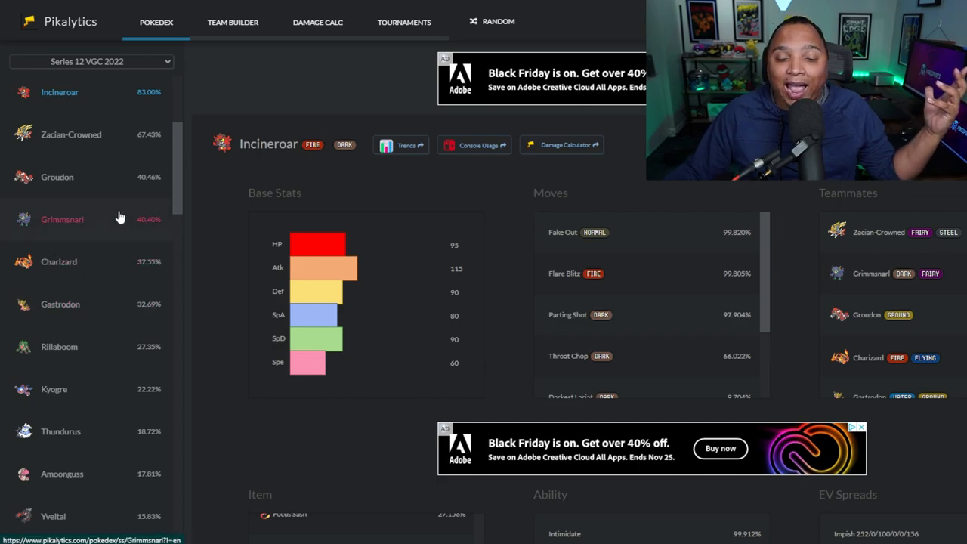
- Switch Pikalytics usage data to Series 13 Battle Stadium Doubles
left_click(91, 60)
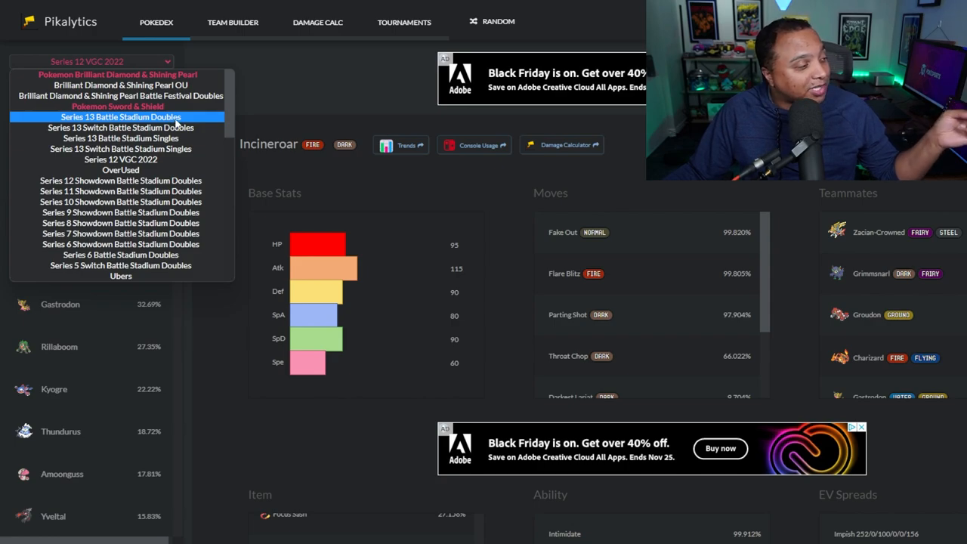
left_click(121, 117)
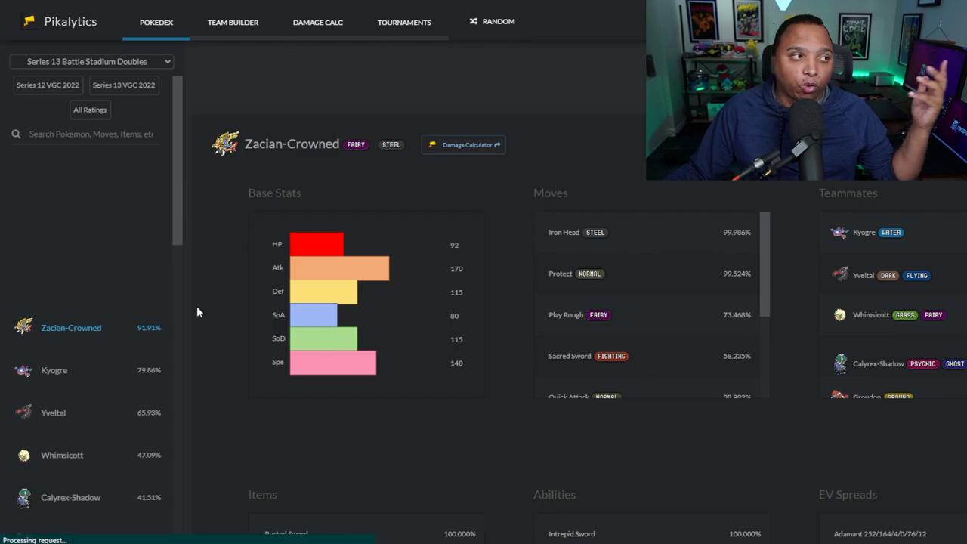
scroll("down", 3)
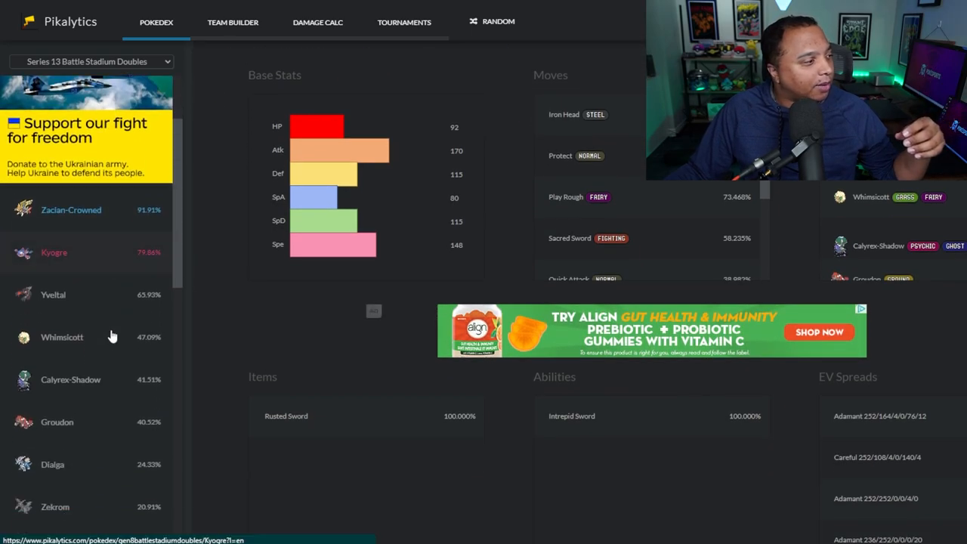
scroll("up", 3)
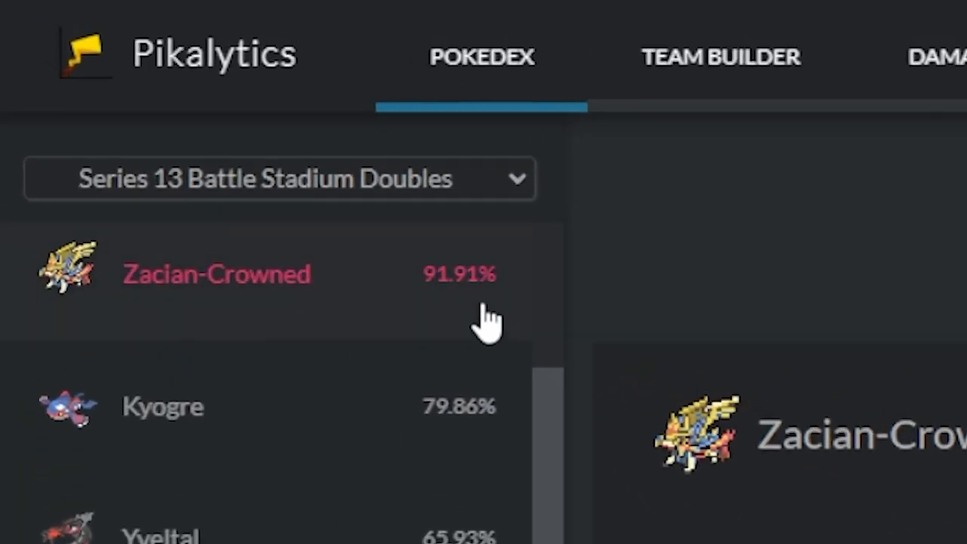
mouse_move(454, 329)
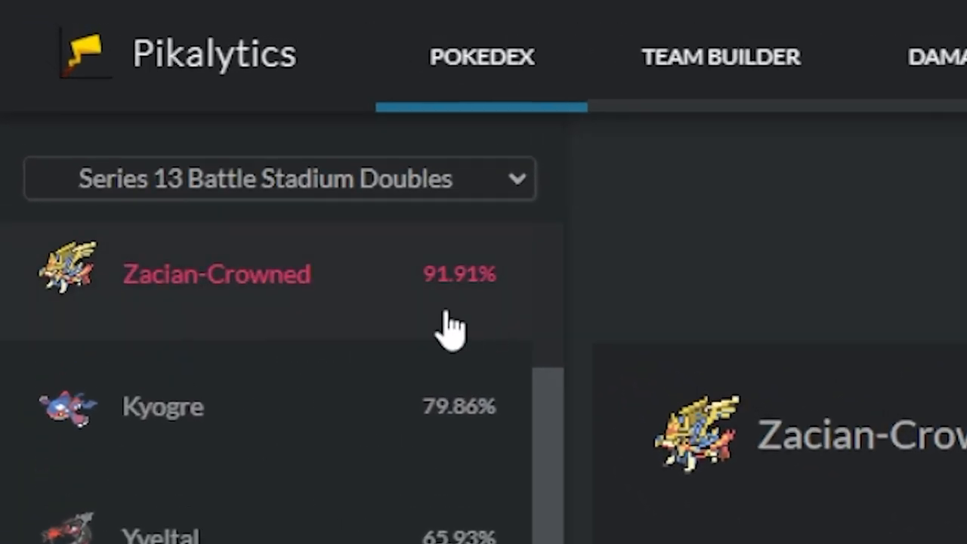
mouse_move(465, 324)
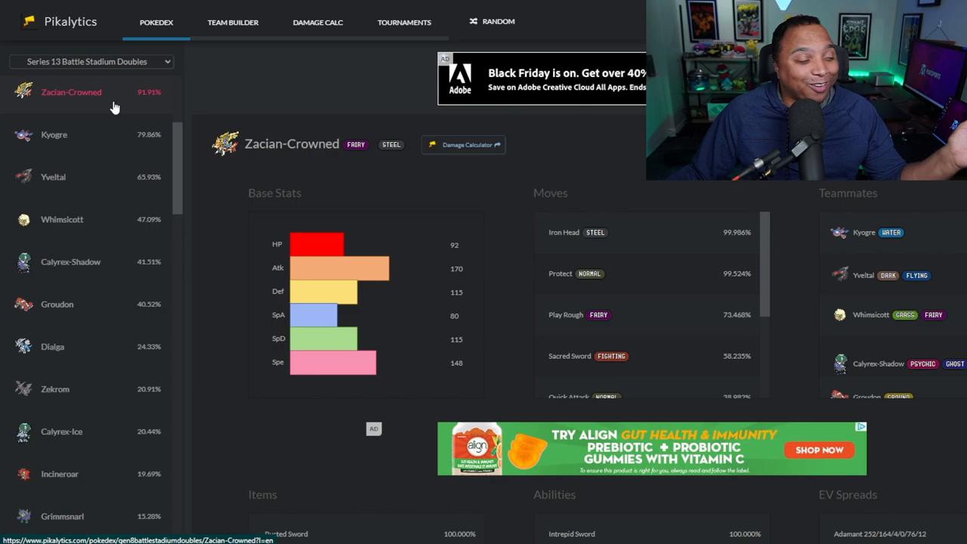
mouse_move(605, 284)
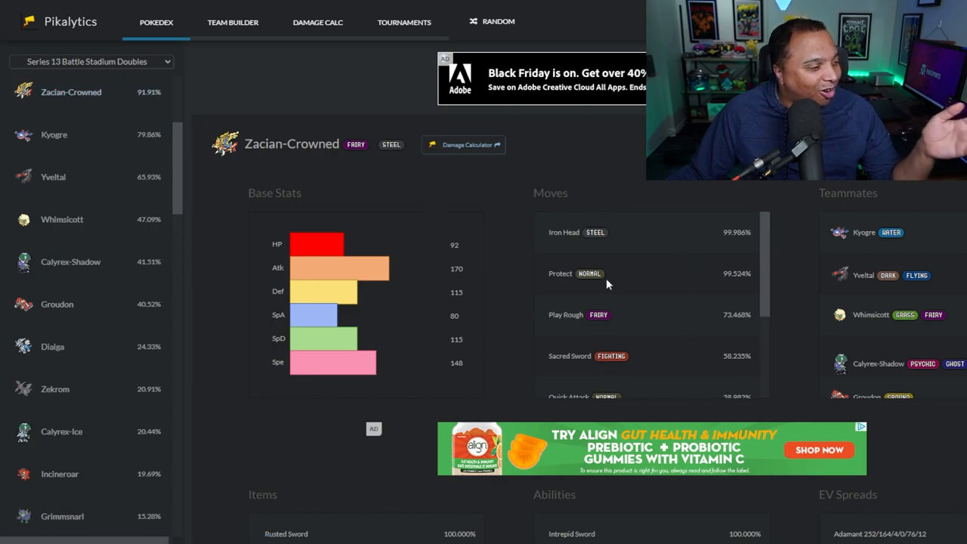
mouse_move(665, 235)
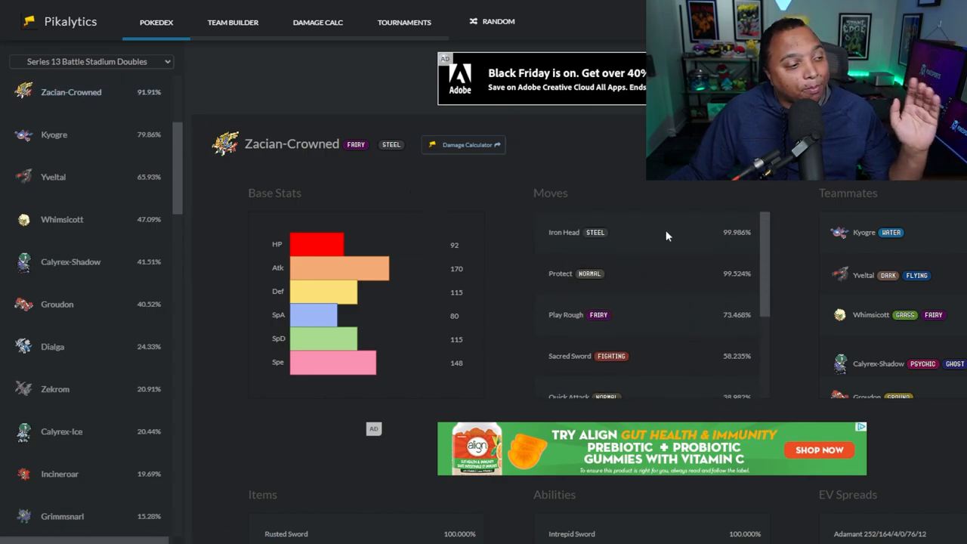
mouse_move(674, 254)
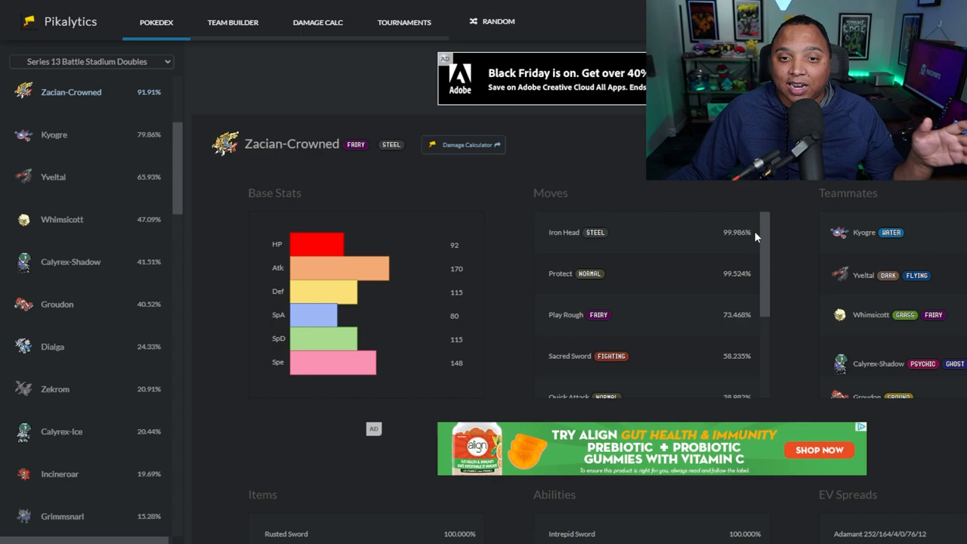
mouse_move(717, 294)
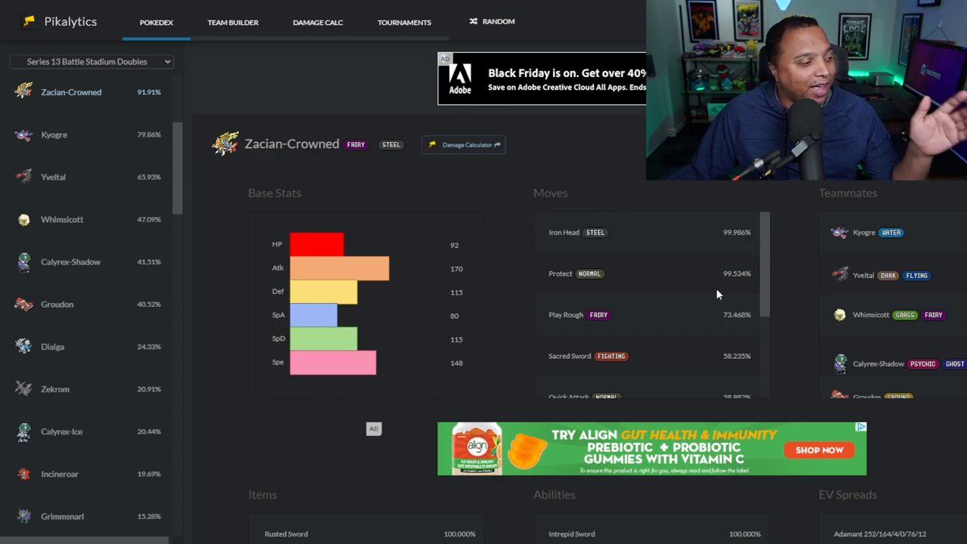
- Review Zacian-Crowned's moves, teammates, item, ability and EV spreads
scroll("down", 3)
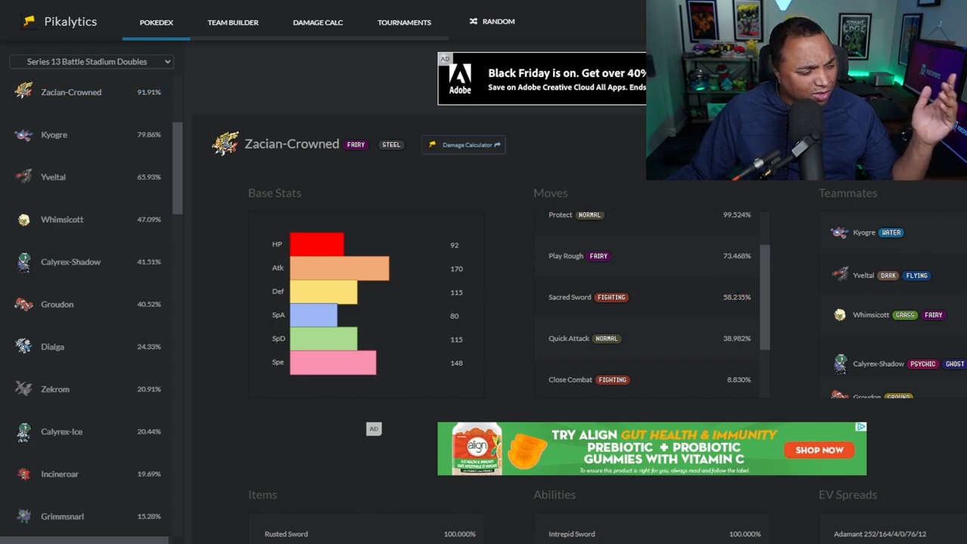
scroll("up", 3)
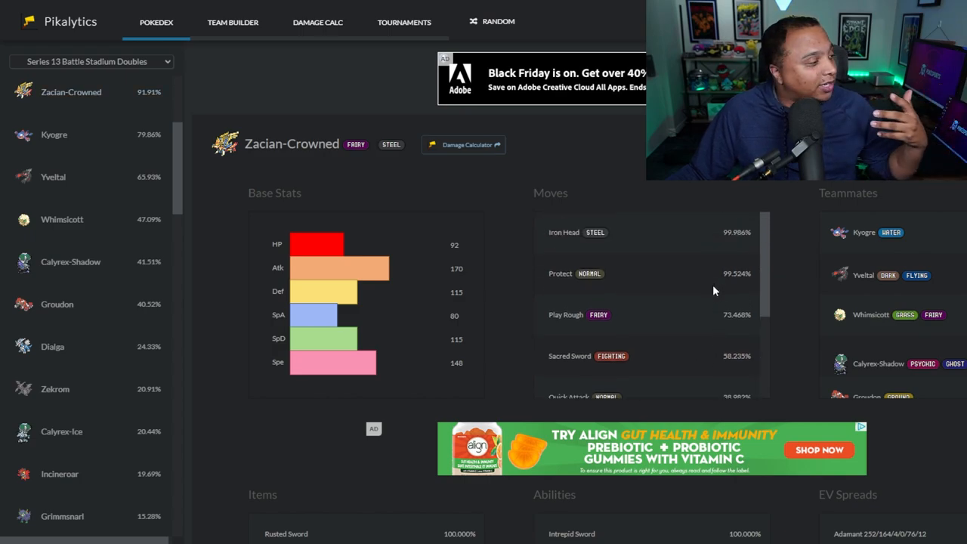
scroll("down", 3)
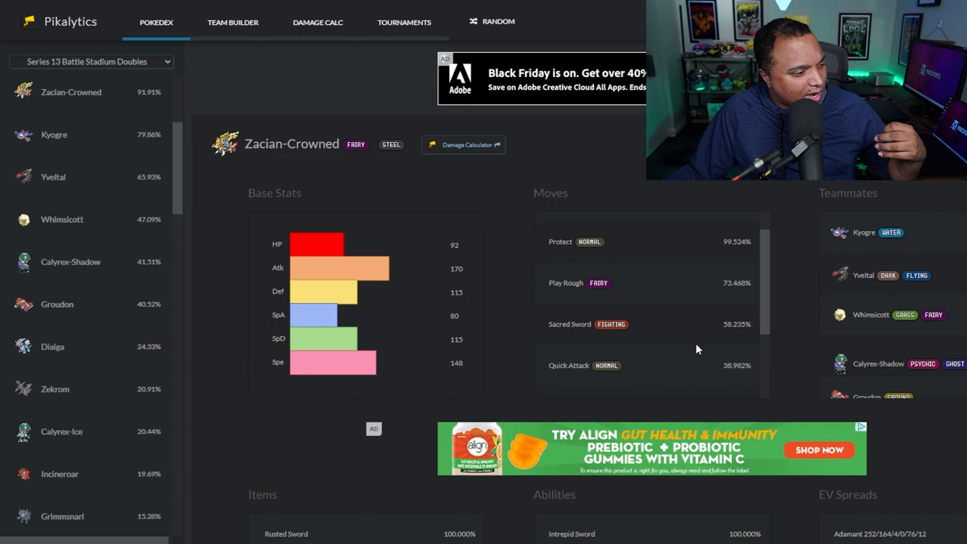
scroll("down", 3)
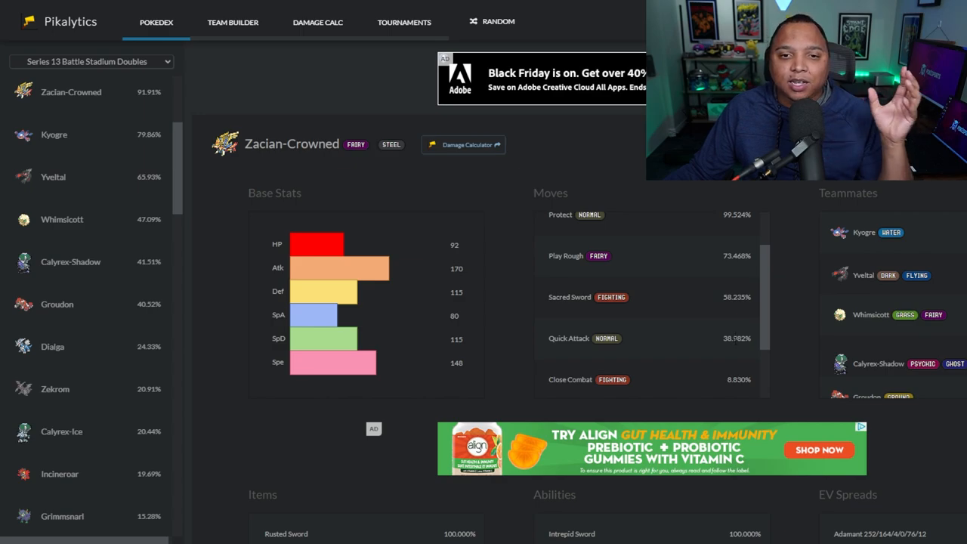
mouse_move(891, 233)
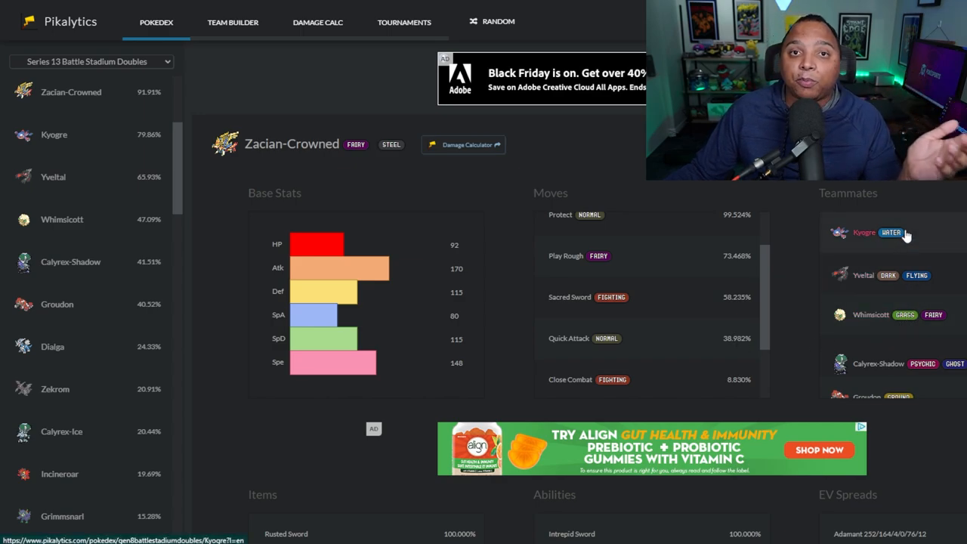
mouse_move(939, 235)
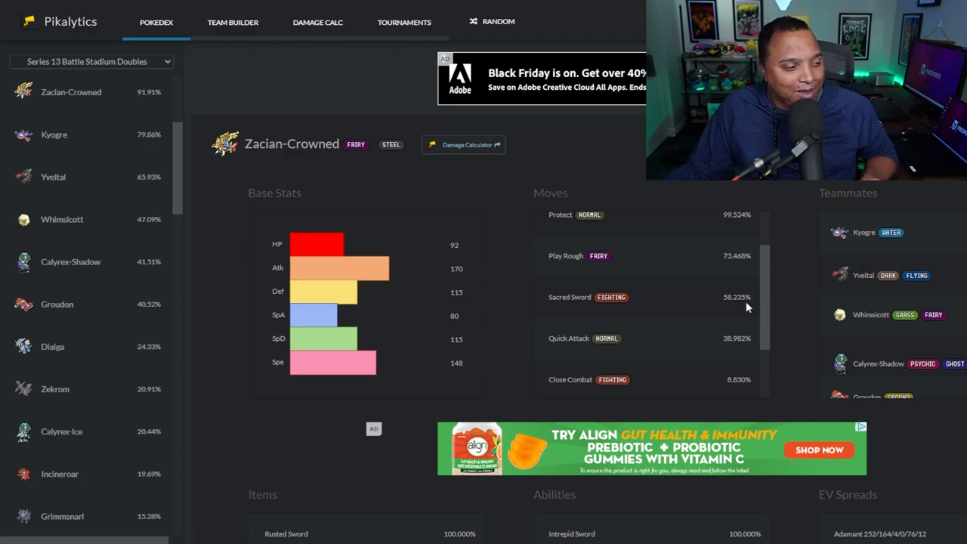
scroll("down", 3)
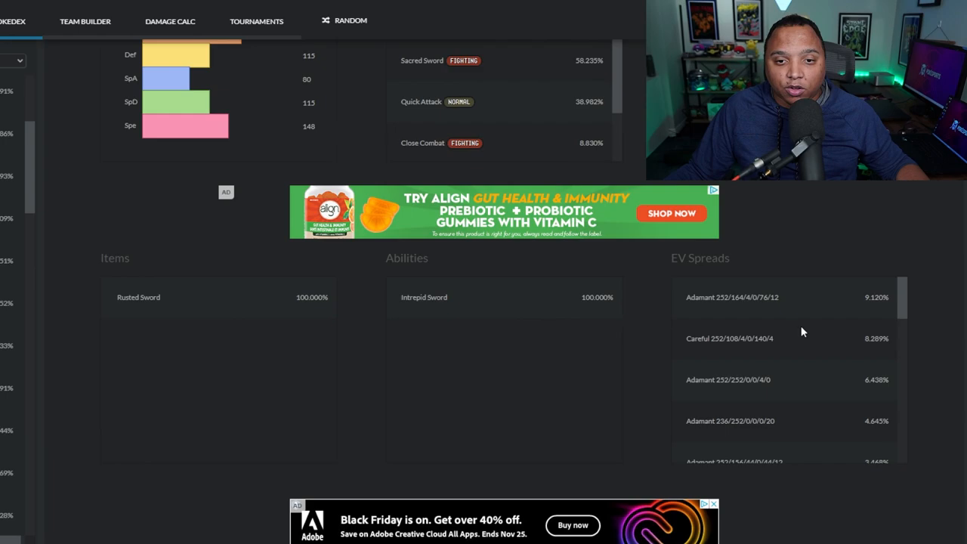
scroll("down", 3)
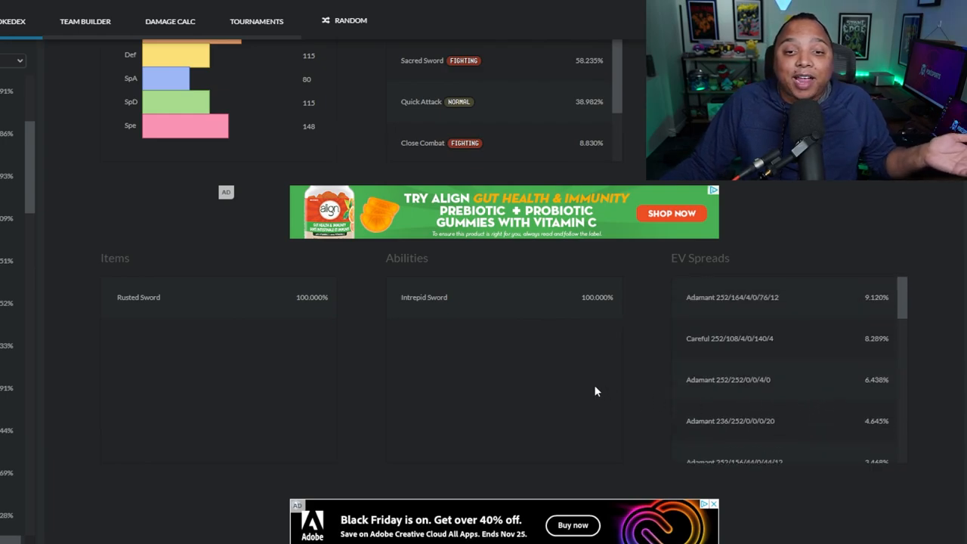
scroll("up", 3)
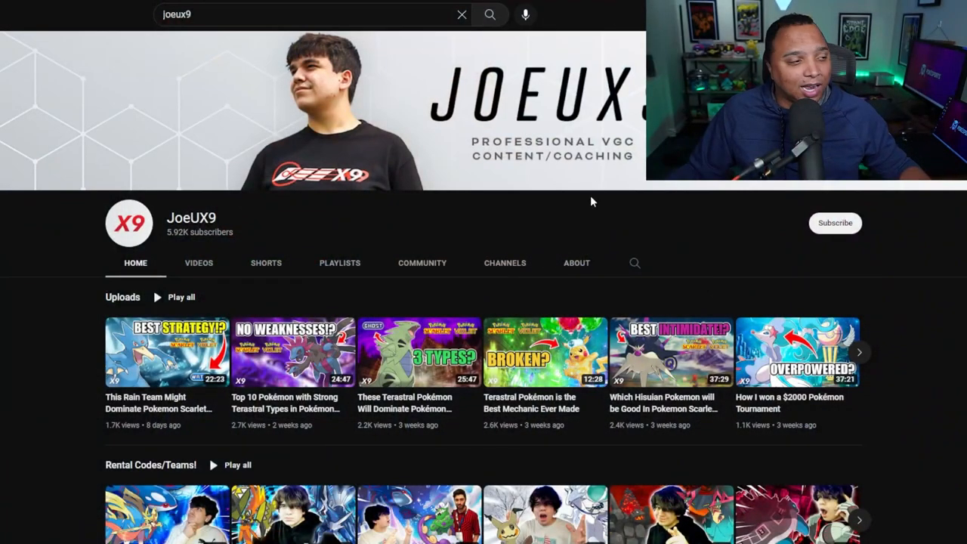
mouse_move(647, 226)
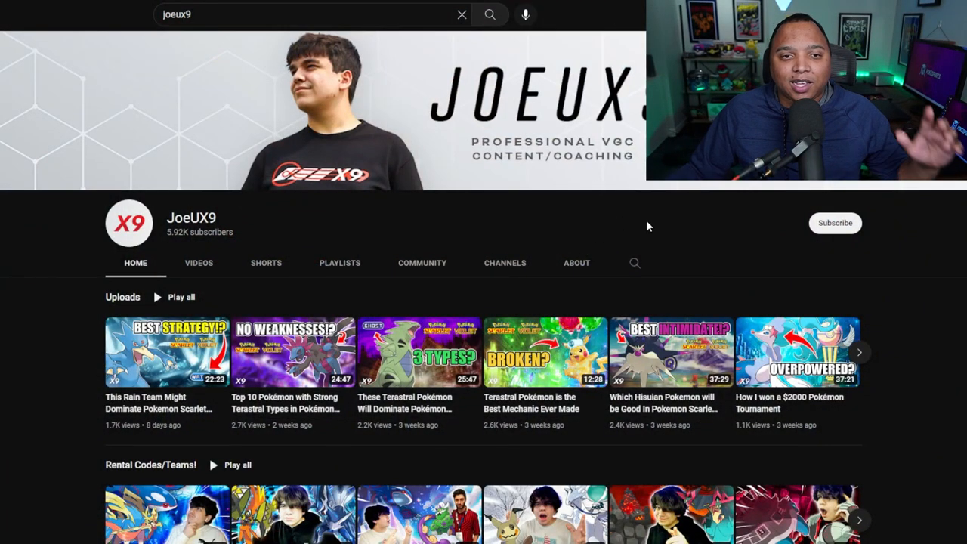
- Browse the VGC coaching creator's channel home page and its uploaded videos
scroll("down", 3)
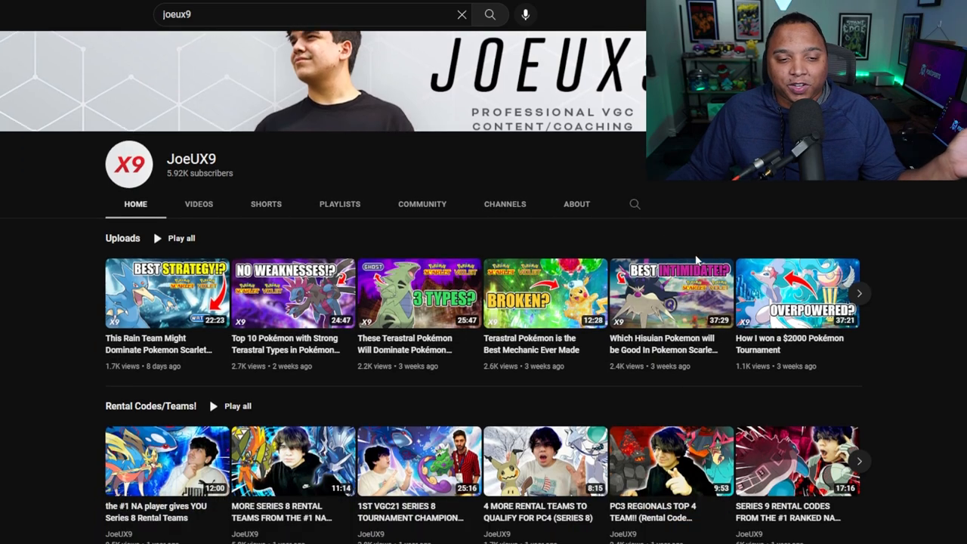
scroll("down", 3)
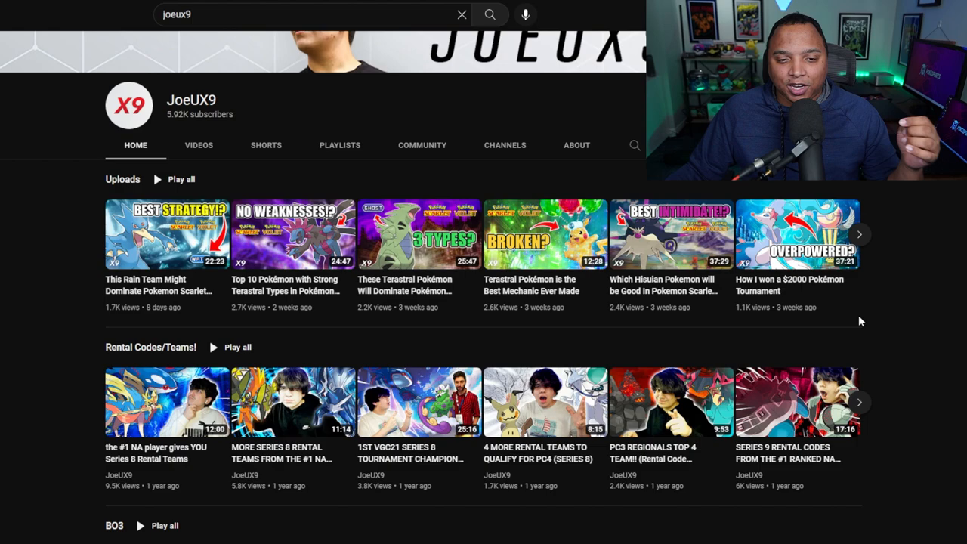
mouse_move(870, 333)
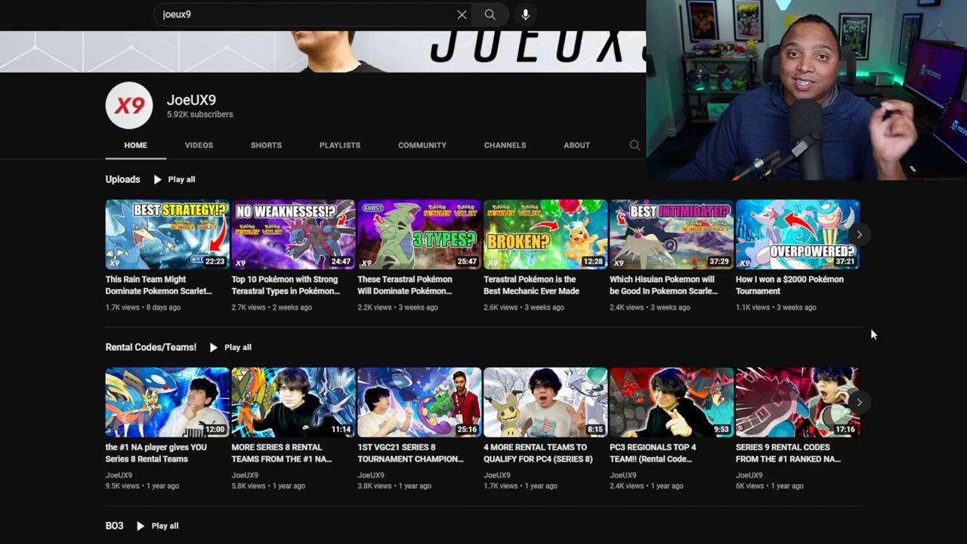
mouse_move(864, 332)
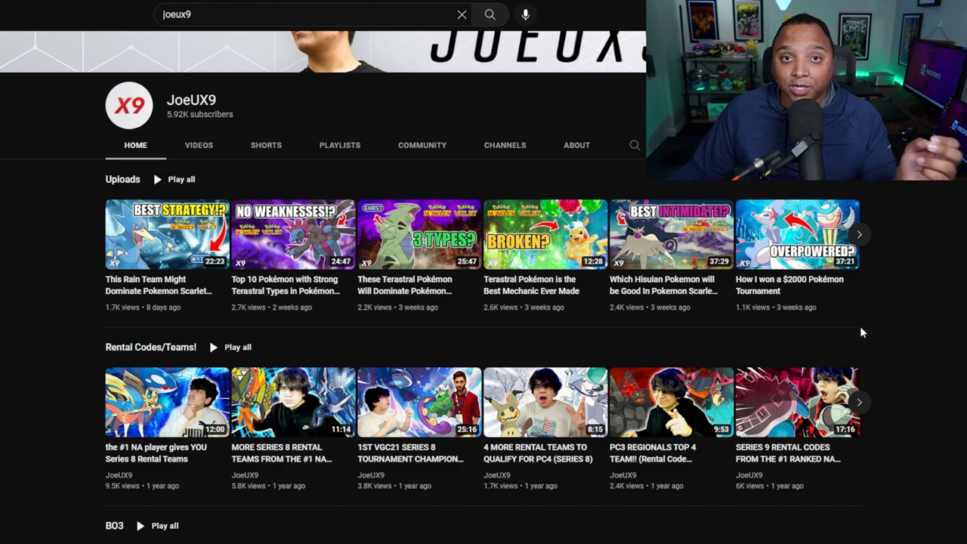
mouse_move(891, 335)
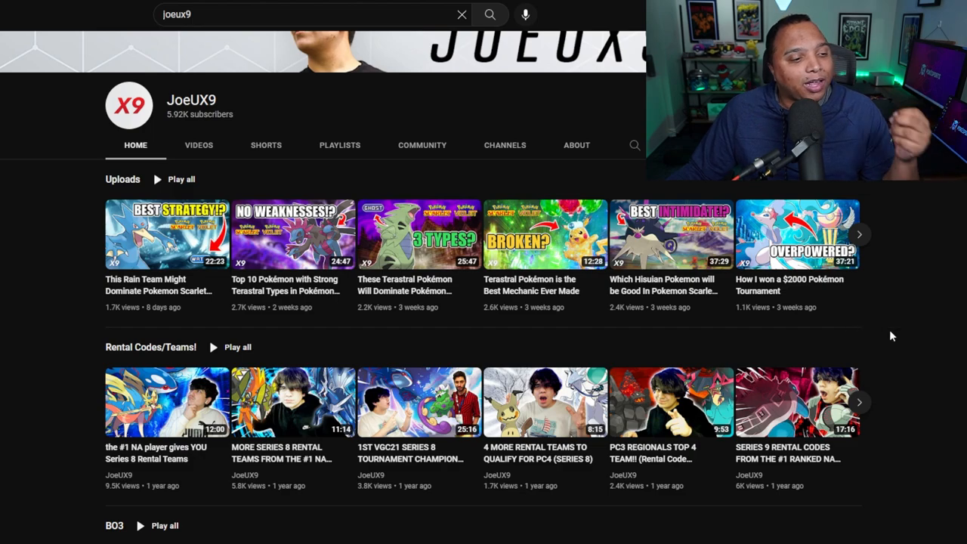
scroll("up", 3)
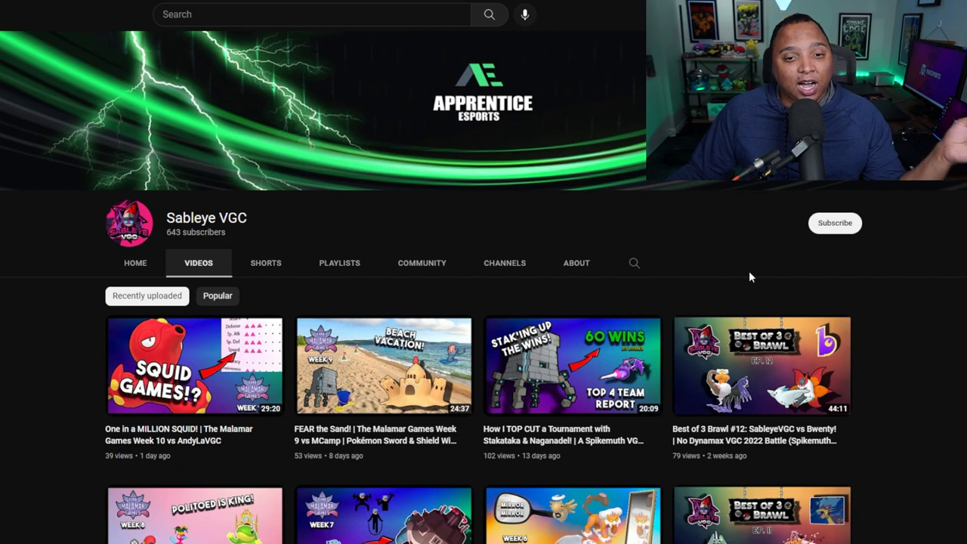
mouse_move(665, 295)
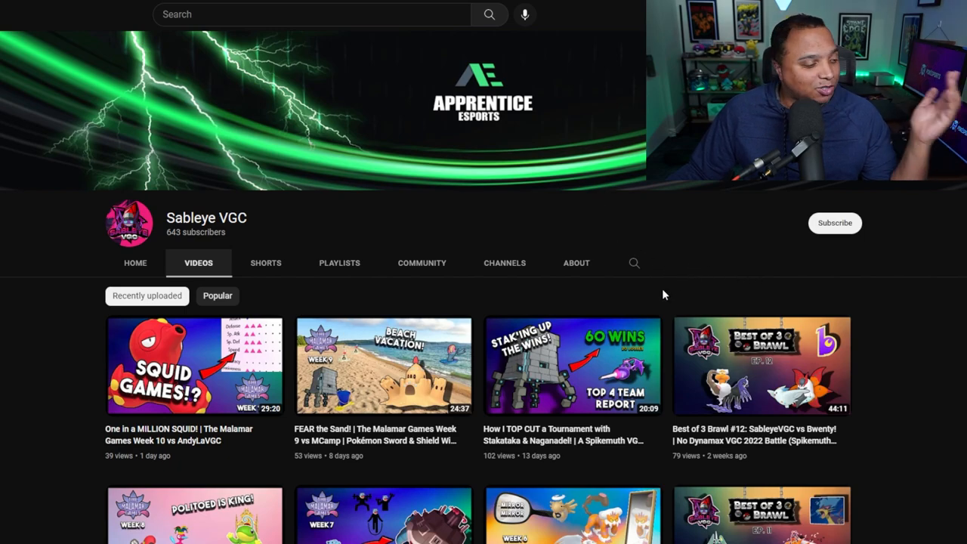
mouse_move(668, 302)
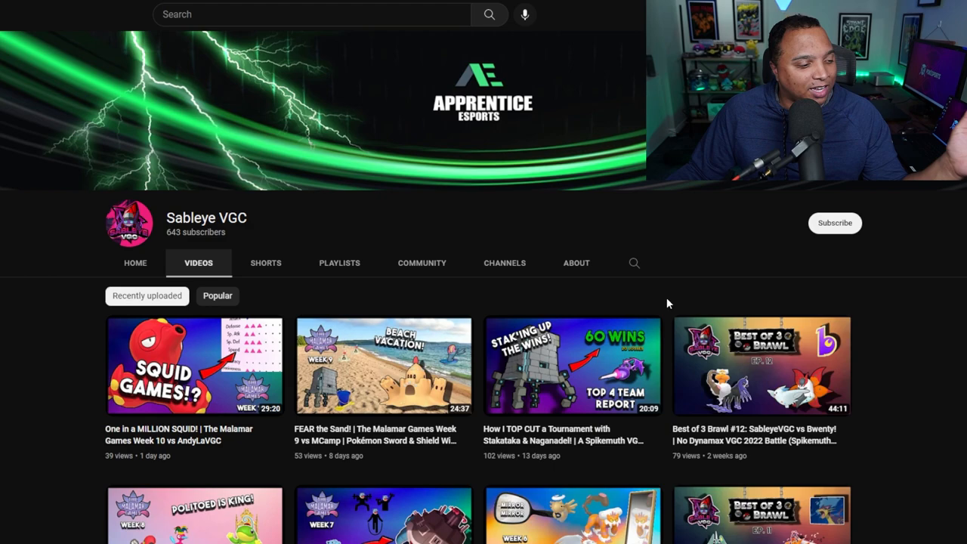
- Browse the foofootoo channel's Home tab with the Galarian Corsola video and uploads row
scroll("down", 3)
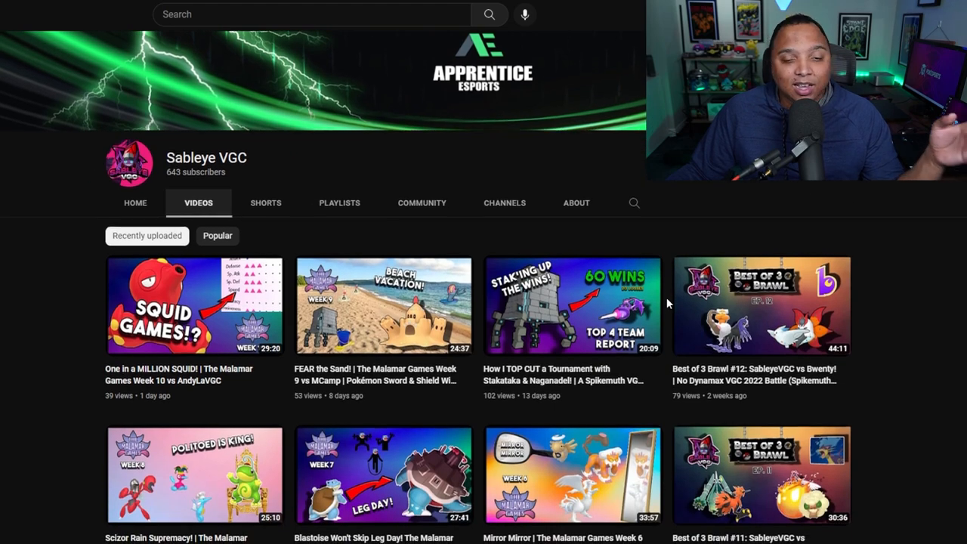
scroll("down", 3)
type("foofootoo")
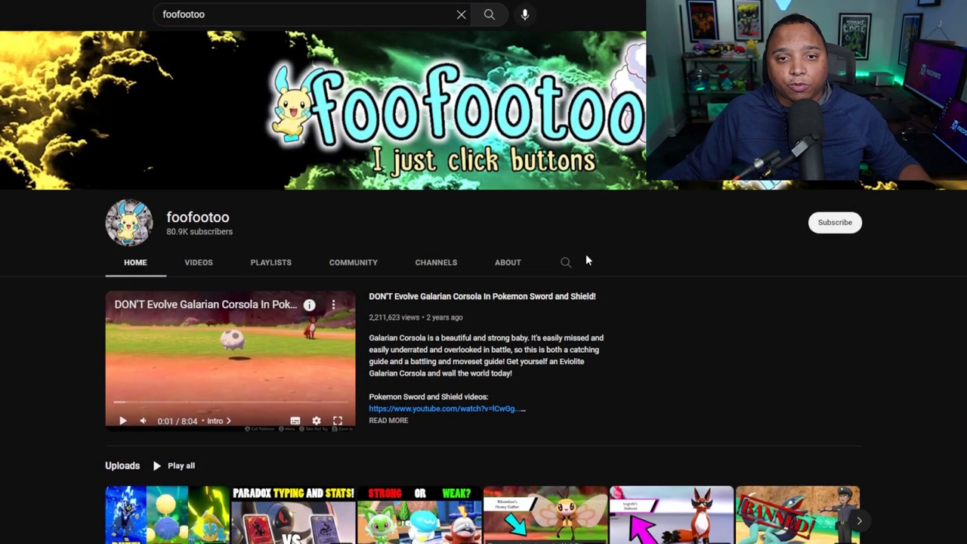
scroll("down", 3)
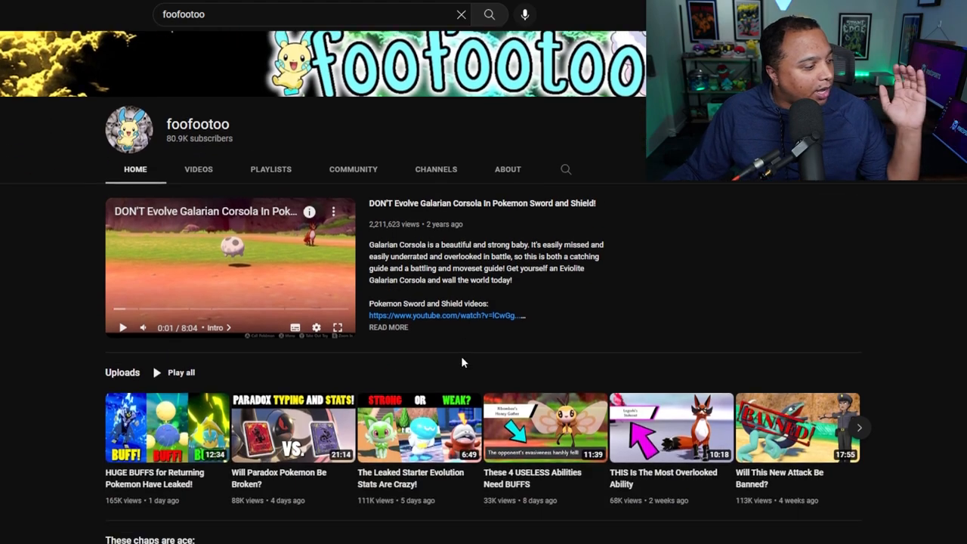
scroll("down", 3)
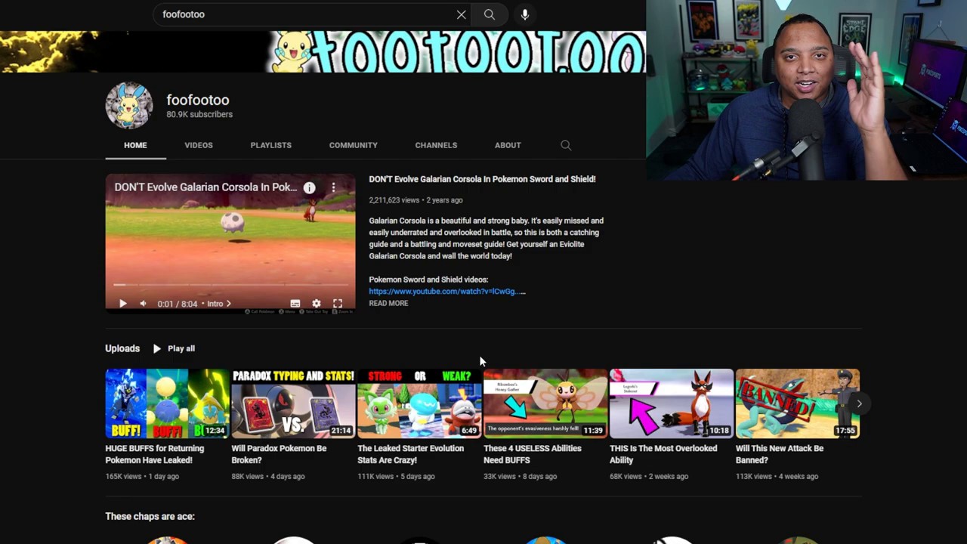
scroll("down", 3)
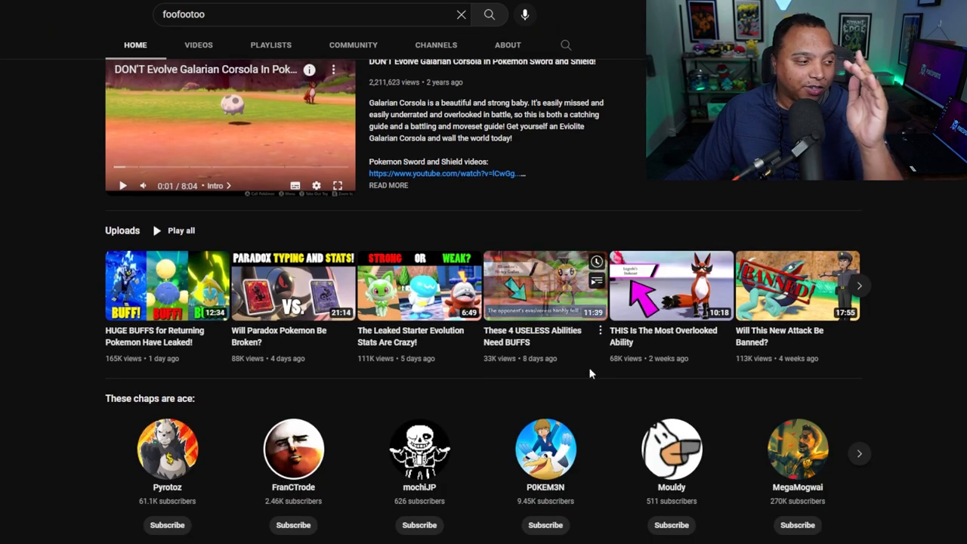
scroll("up", 3)
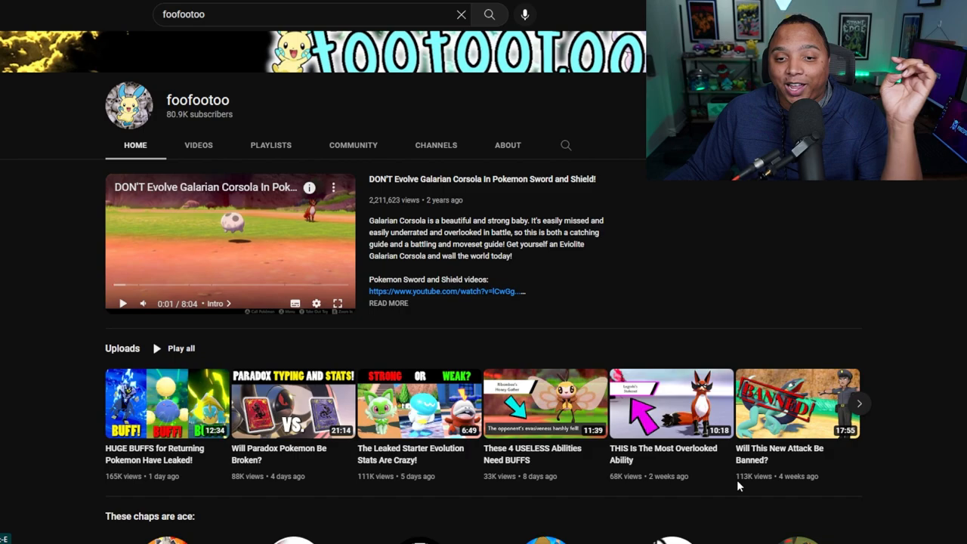
mouse_move(779, 507)
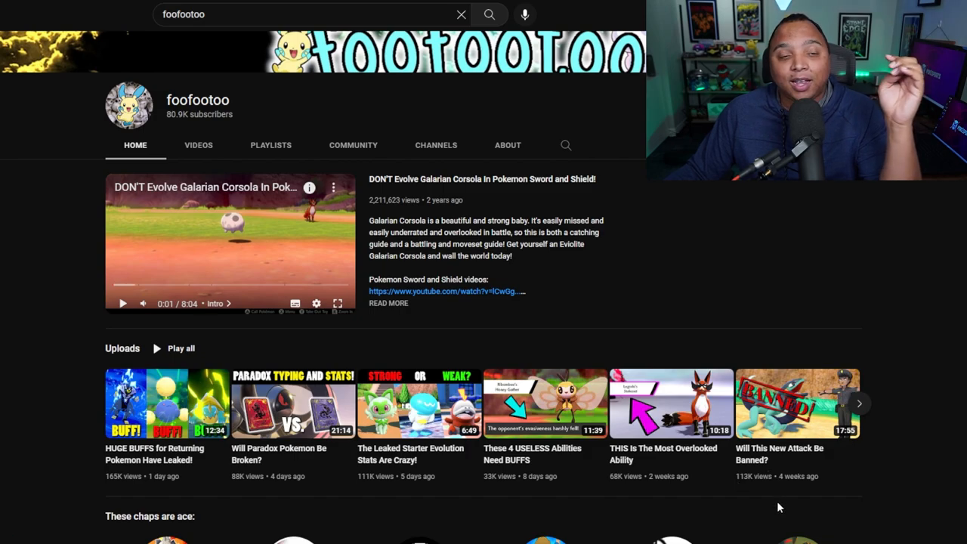